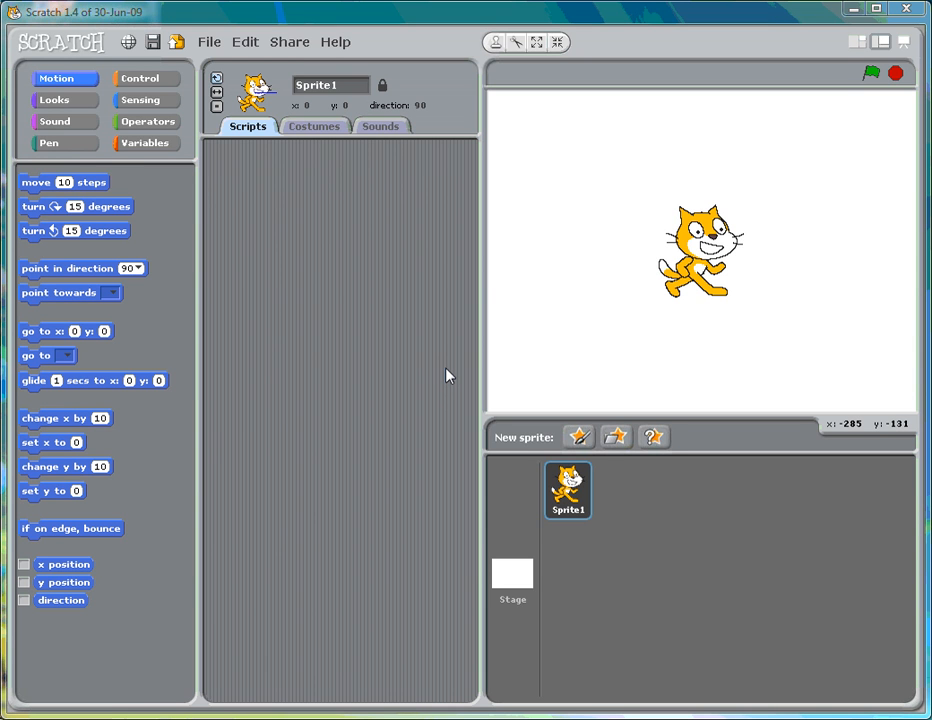
mouse_move(416, 374)
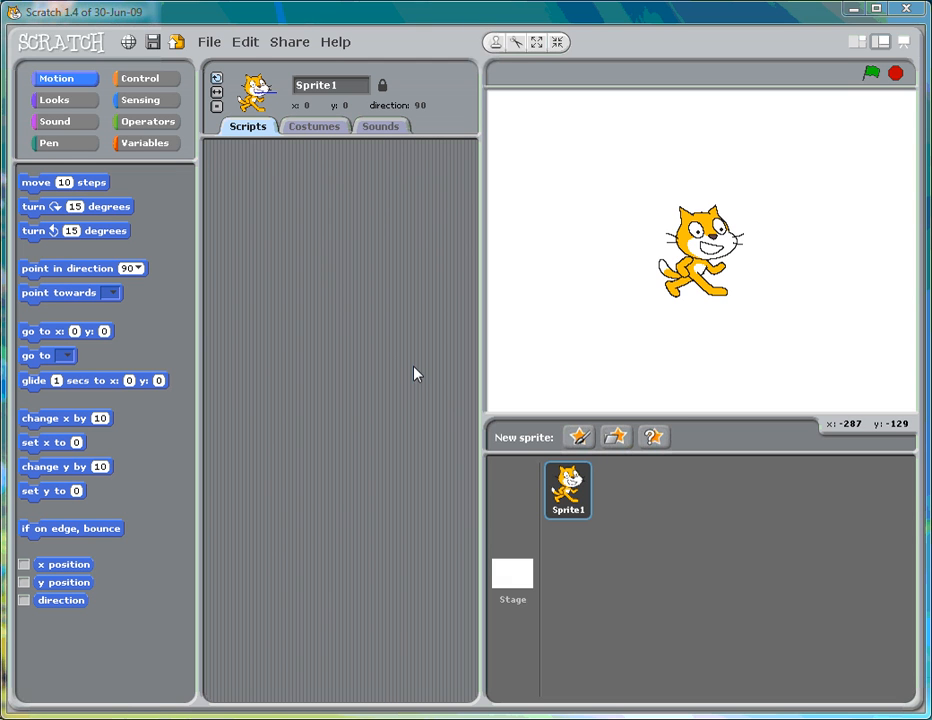
mouse_move(398, 348)
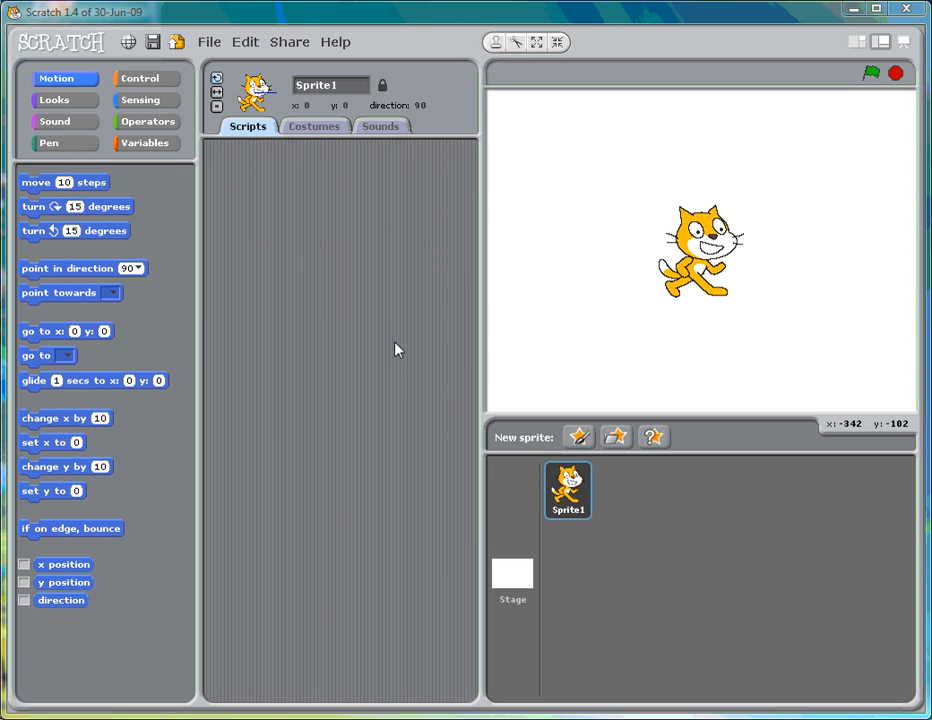
mouse_move(364, 332)
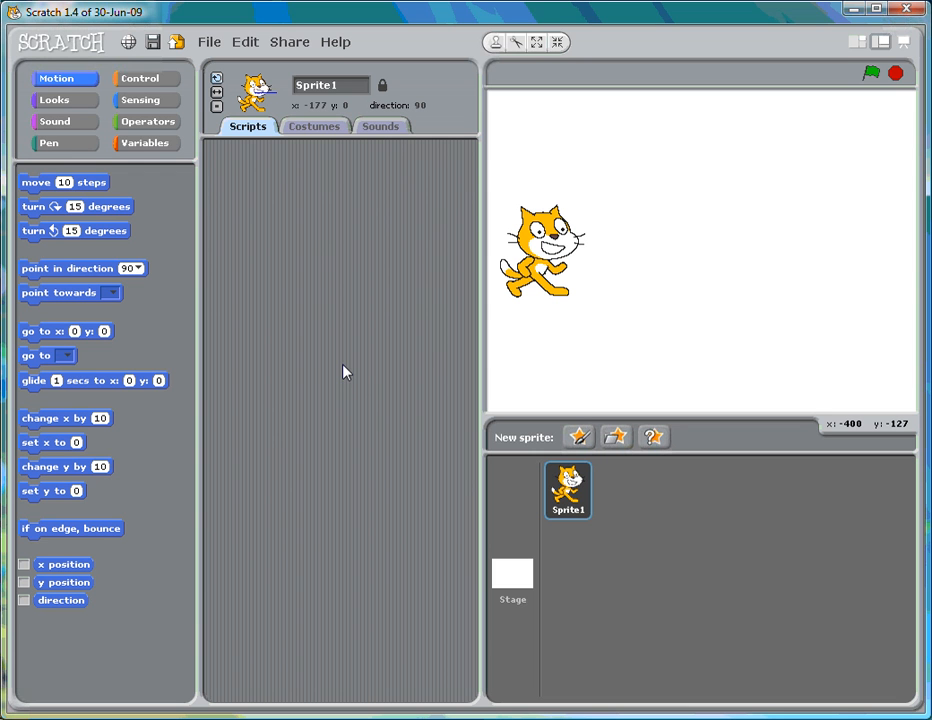
mouse_move(124, 190)
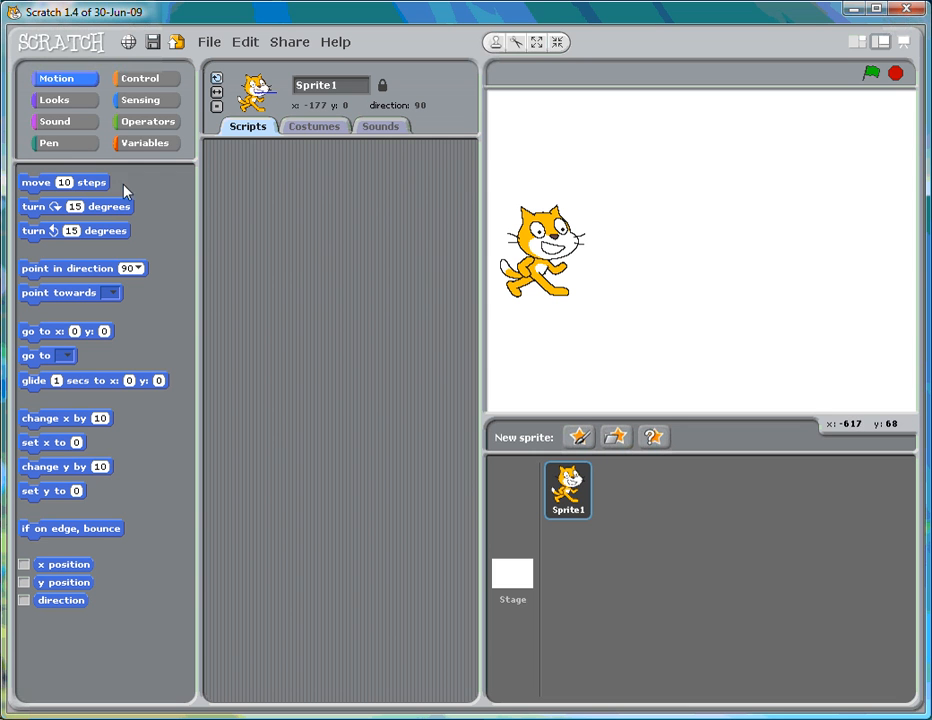
- Add a 'move 10 steps' block to the cat's script and nudge the cat once with it
drag(64, 182, 300, 236)
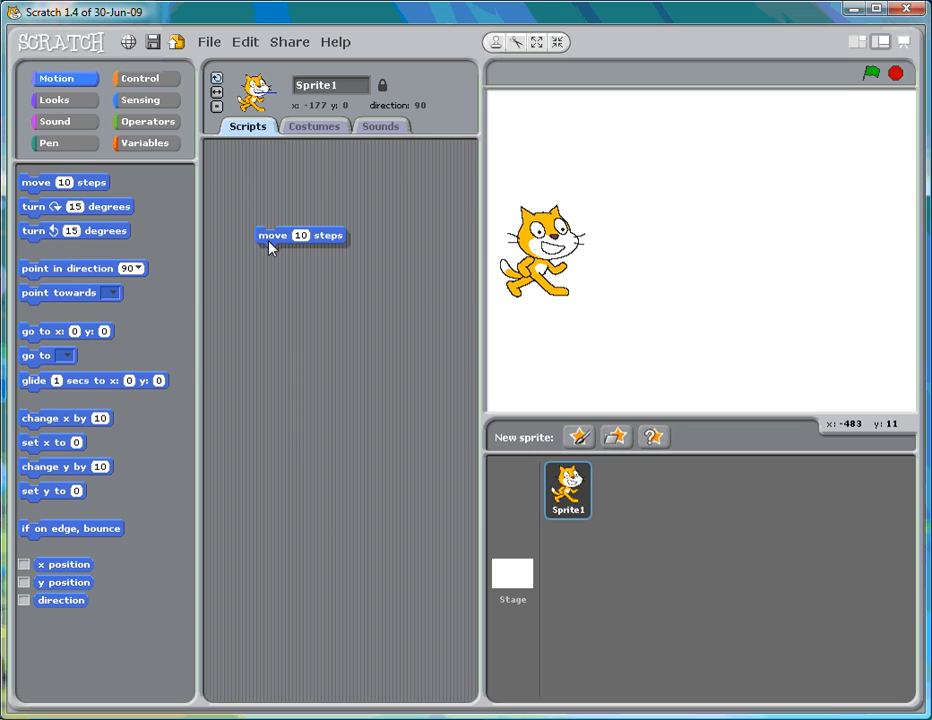
click(300, 236)
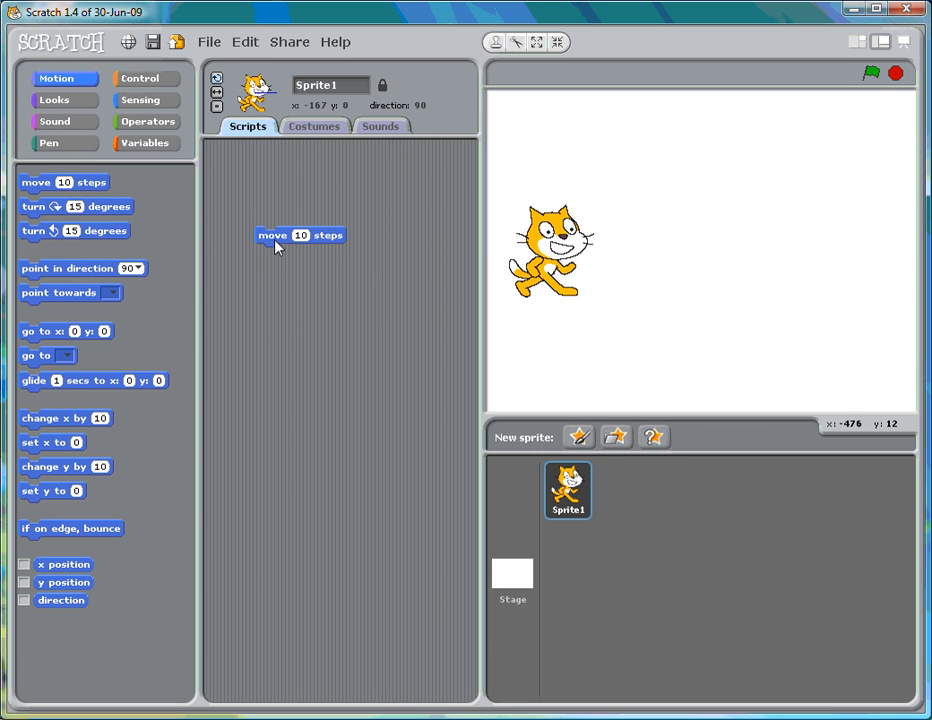
mouse_move(210, 318)
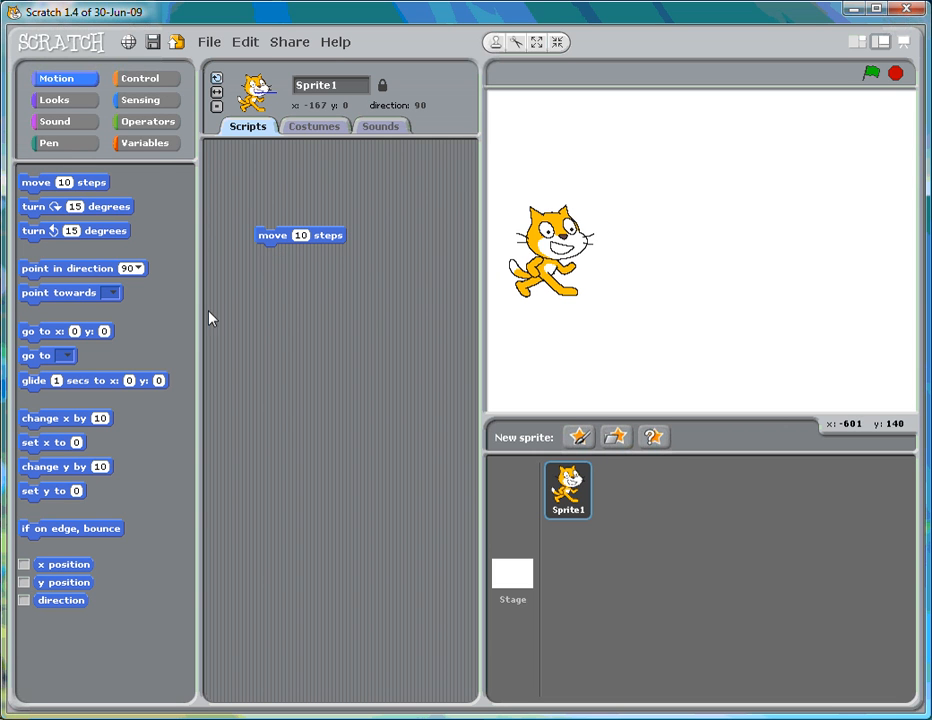
mouse_move(140, 78)
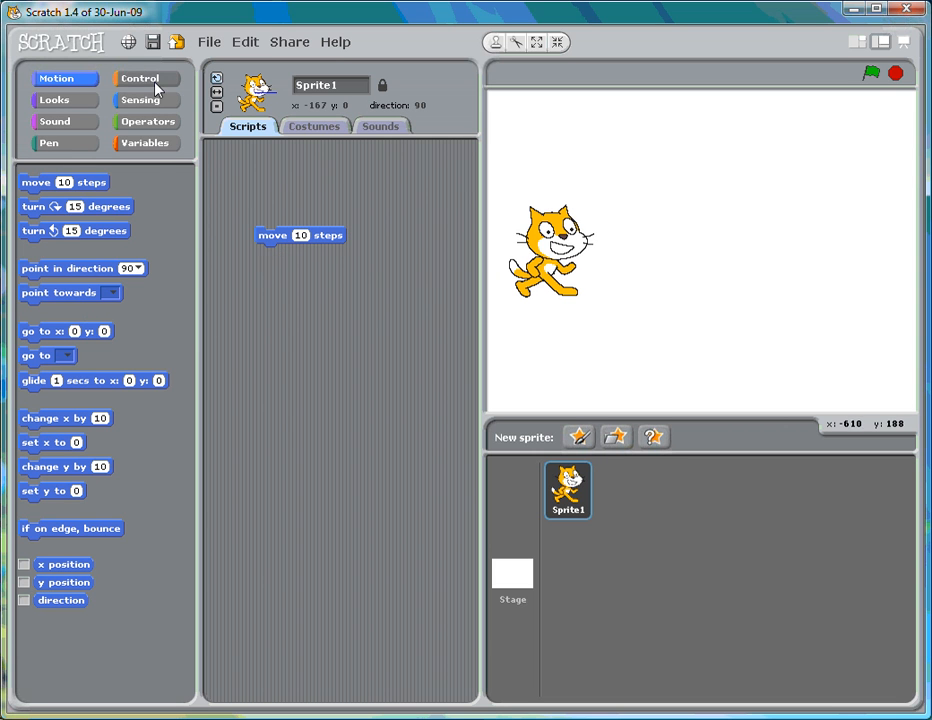
click(140, 78)
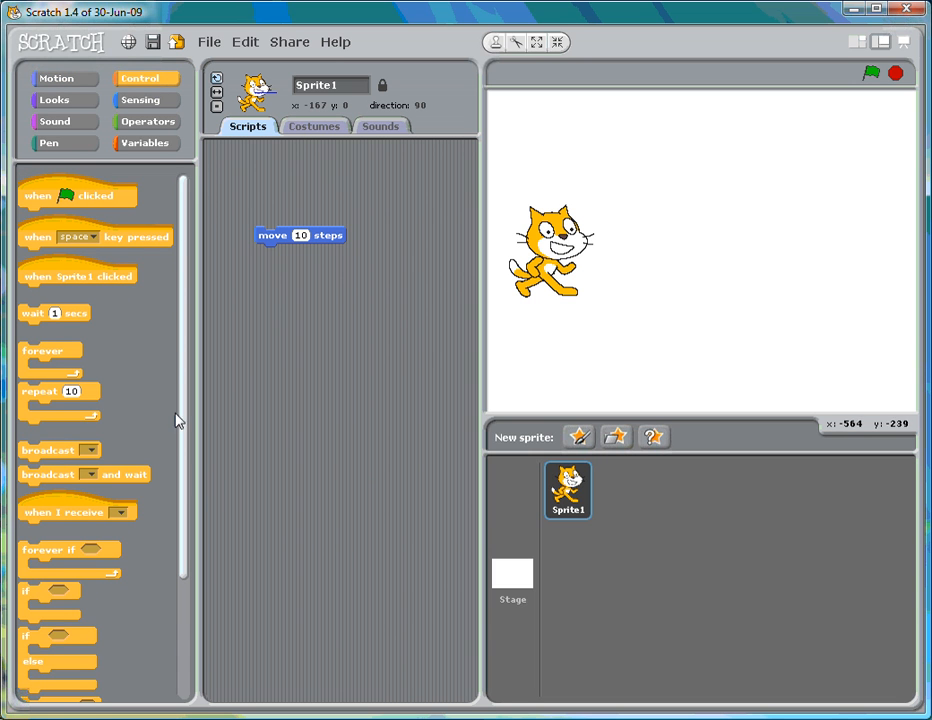
- Wrap the move block in a 'forever' loop, run it so the cat moves right, then stop it
drag(42, 350, 270, 224)
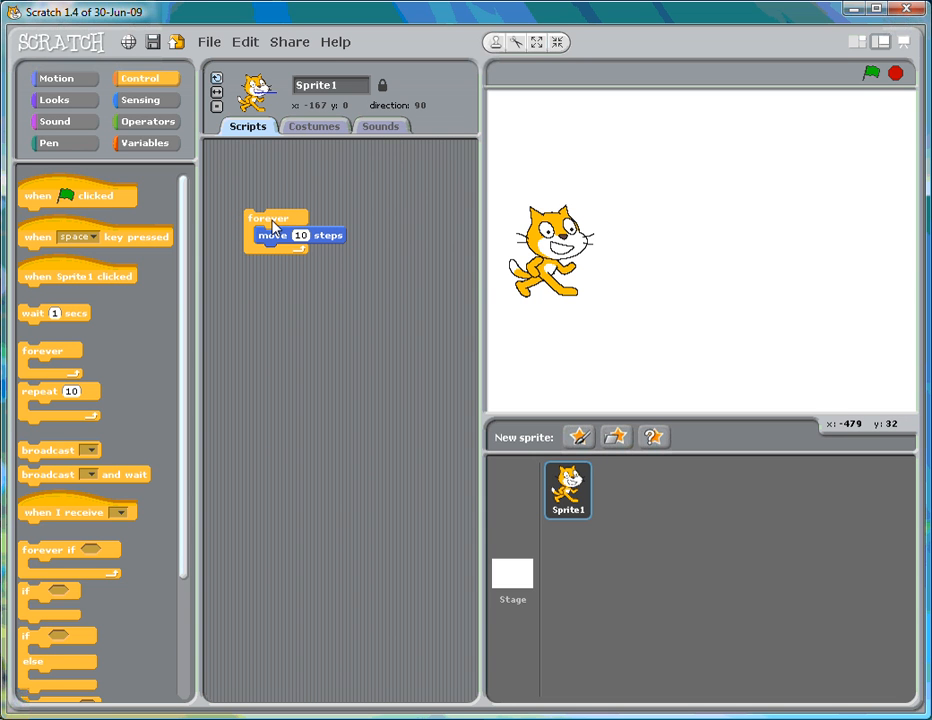
click(868, 72)
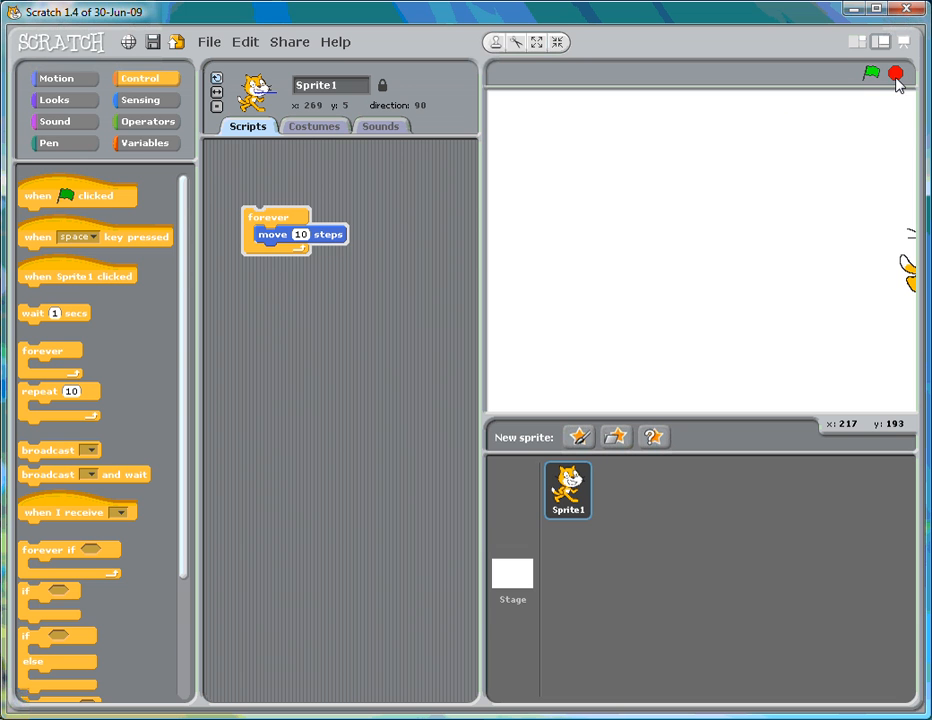
click(872, 72)
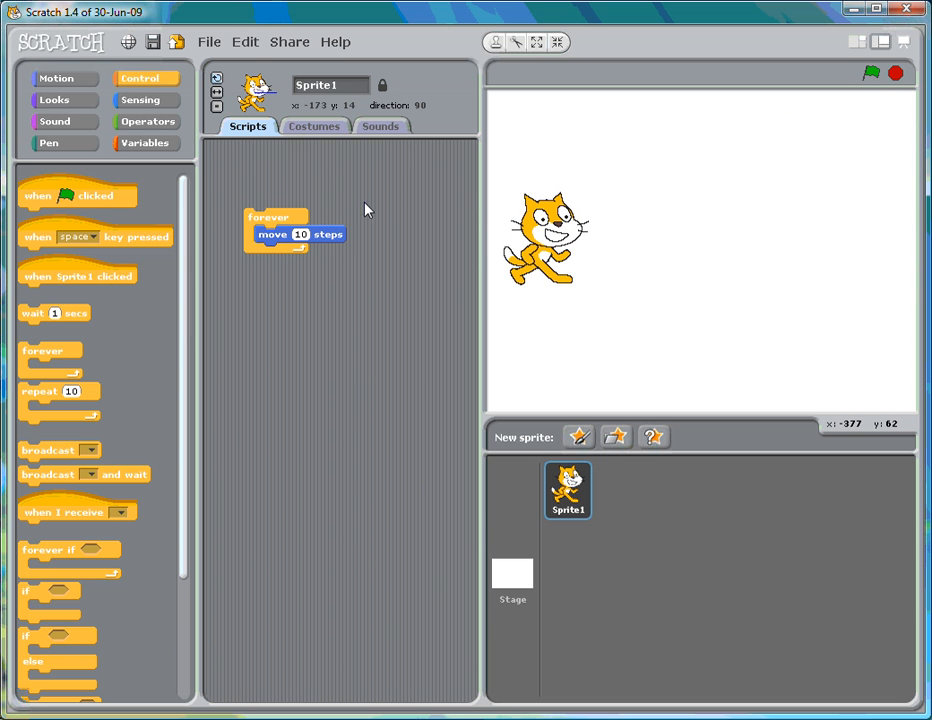
mouse_move(296, 472)
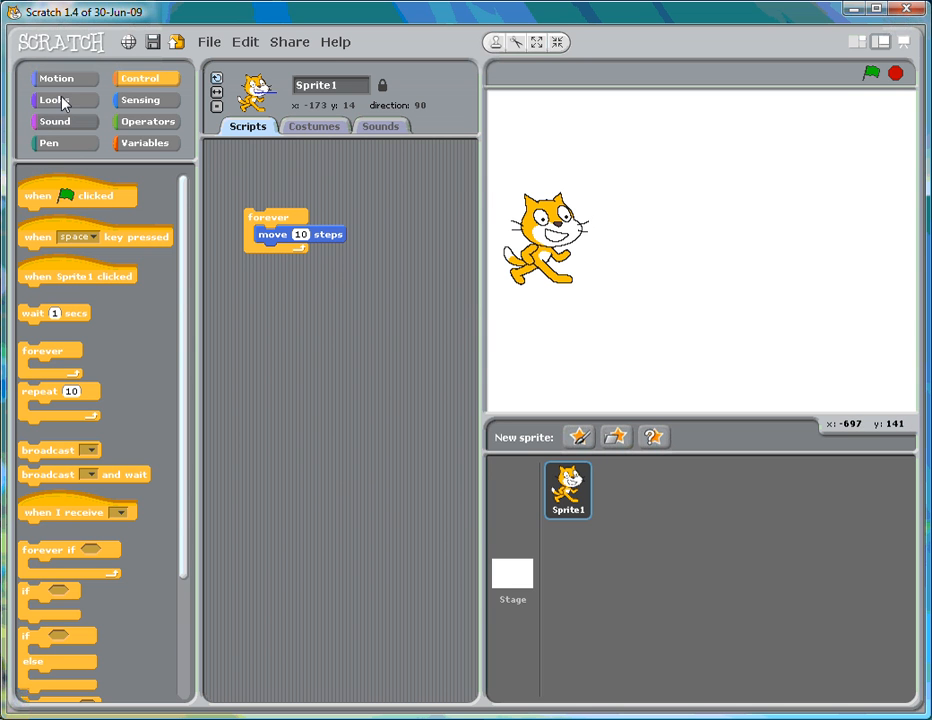
- Insert a 'switch to costume' block after the move inside the forever loop, run it, then stop
click(52, 100)
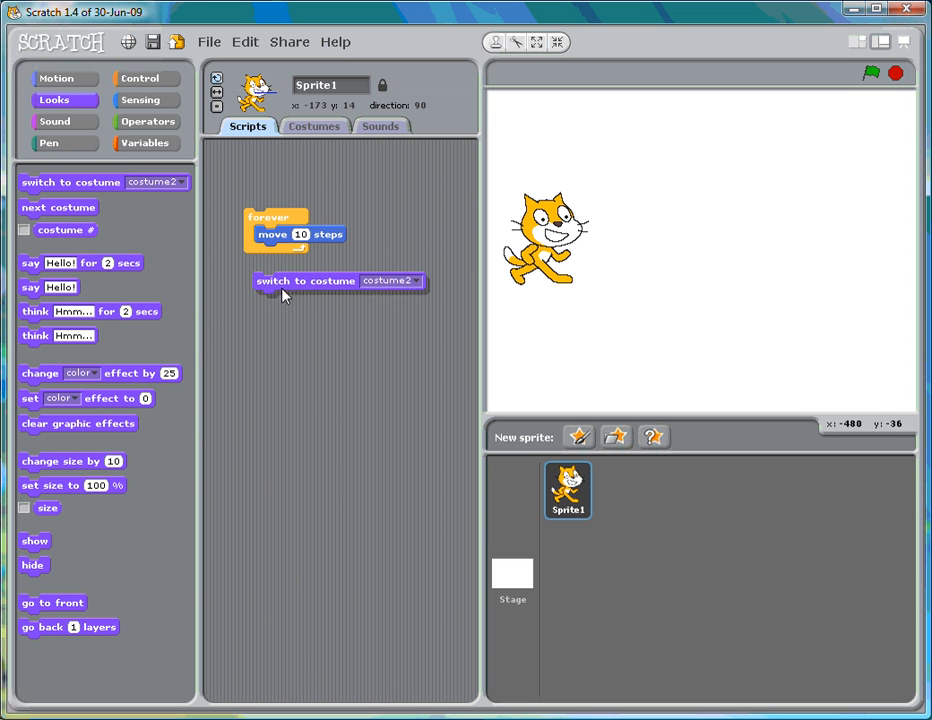
drag(304, 280, 304, 256)
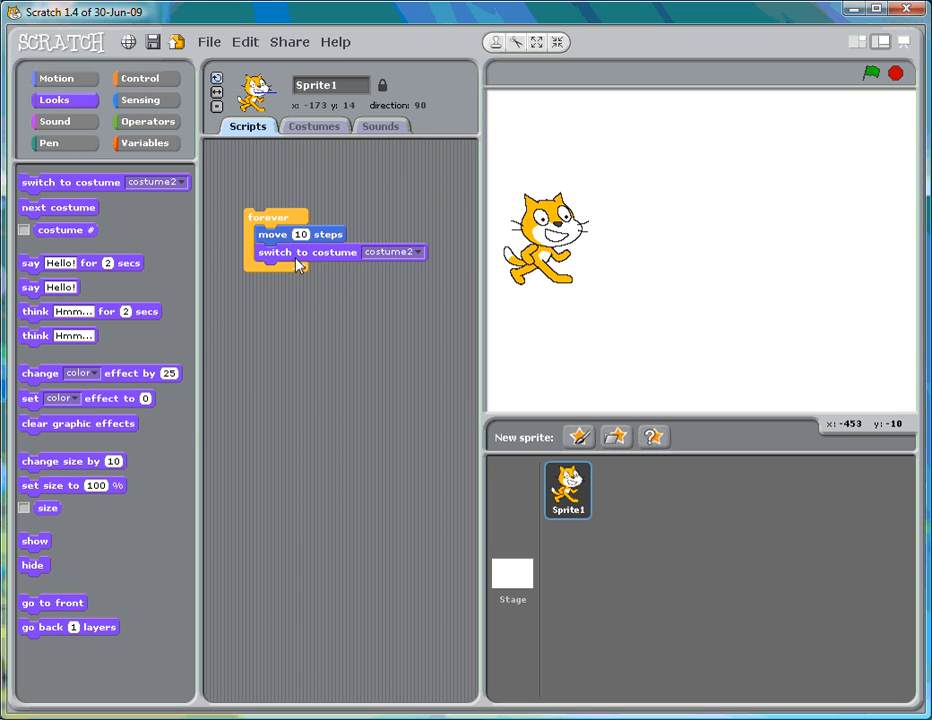
mouse_move(420, 260)
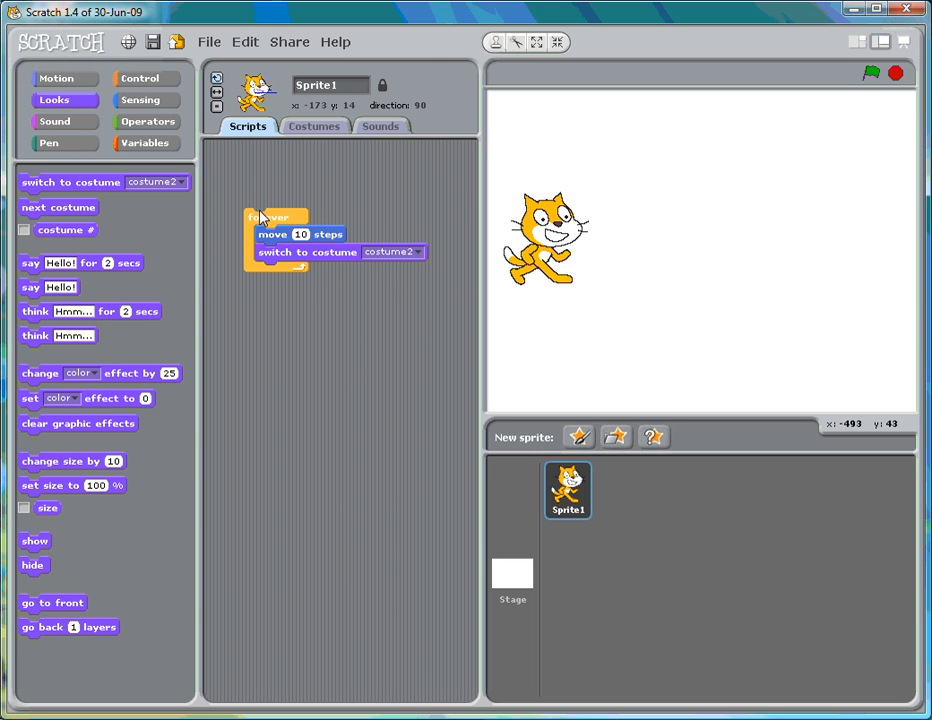
click(276, 216)
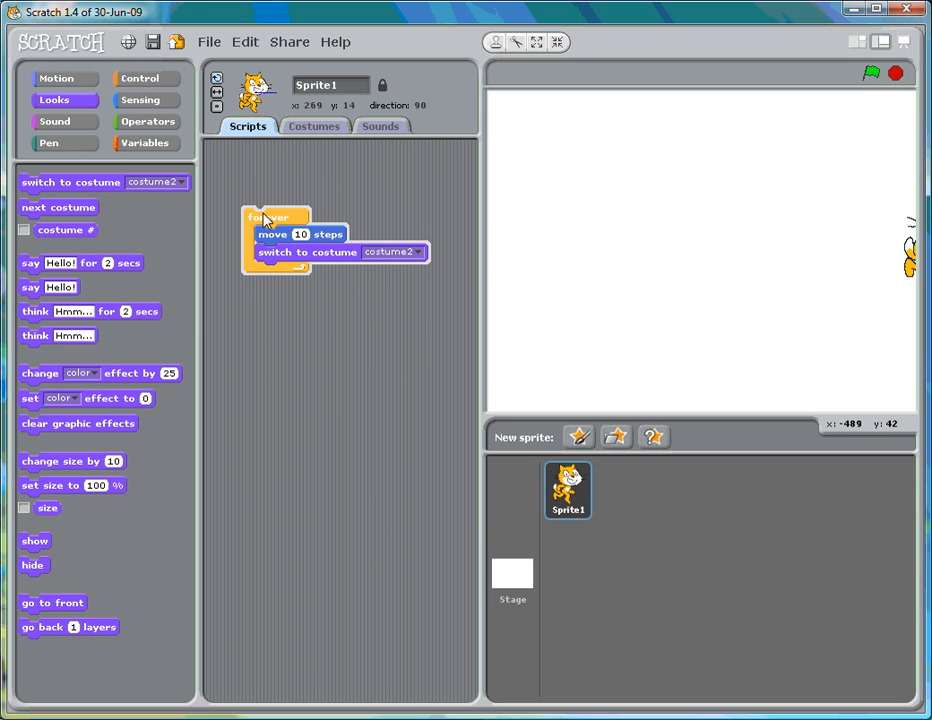
mouse_move(890, 302)
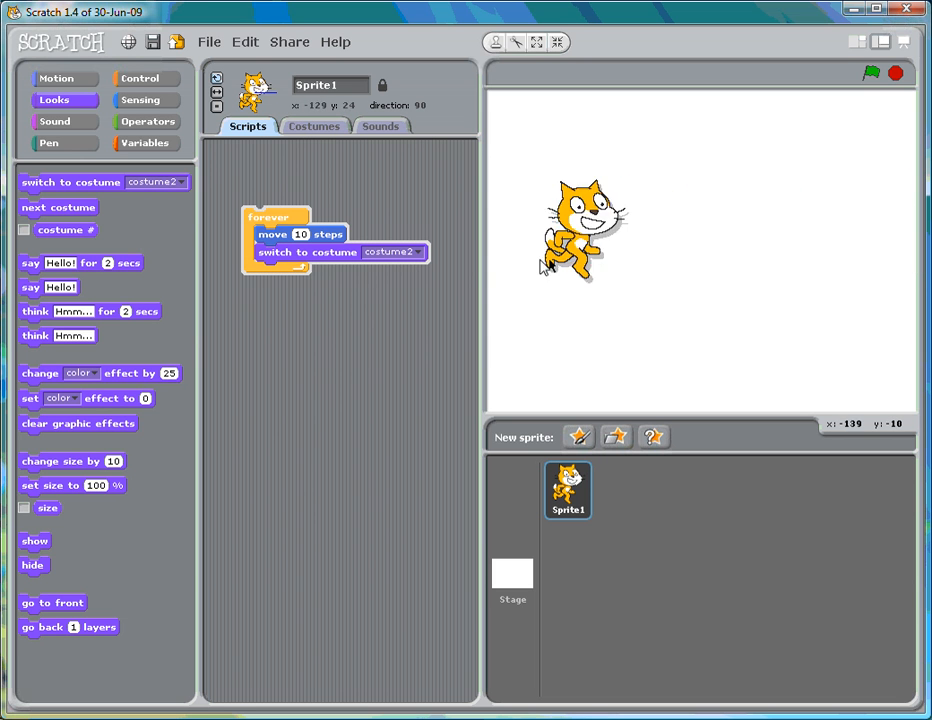
click(872, 72)
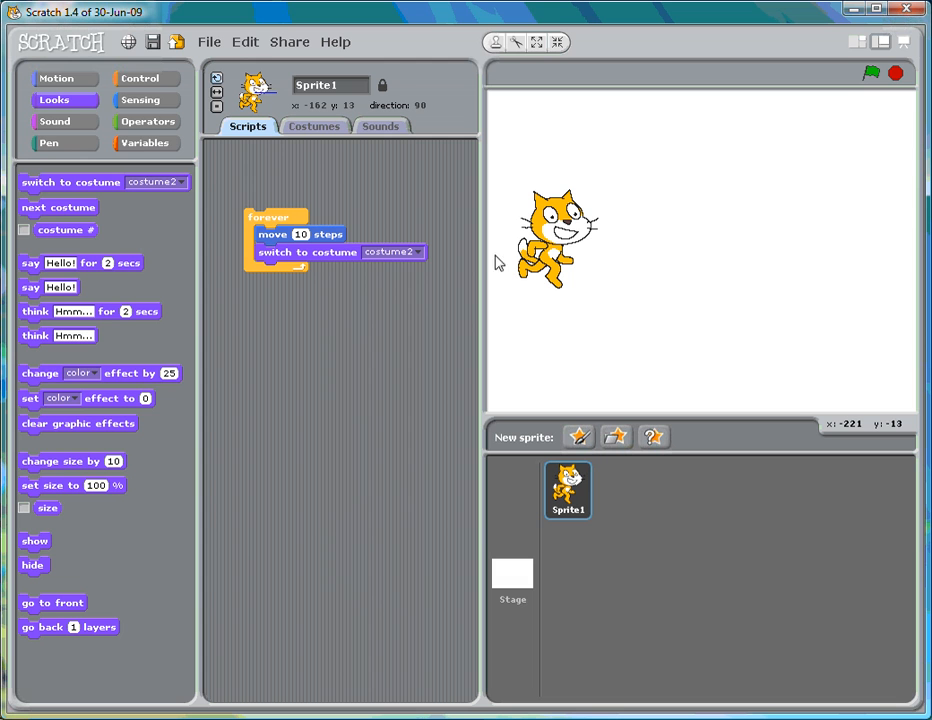
mouse_move(528, 184)
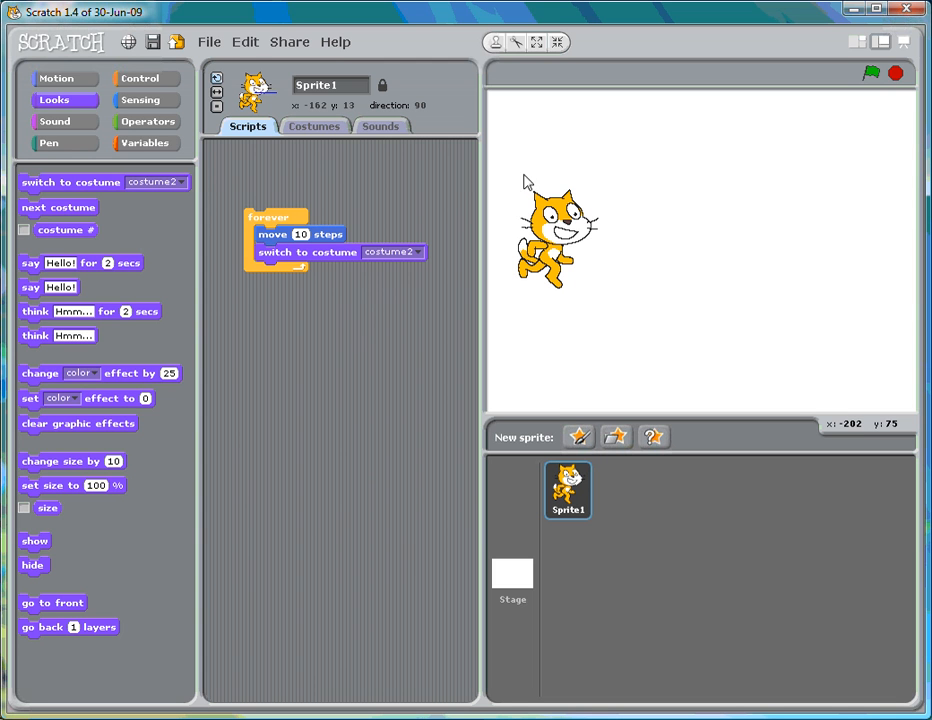
mouse_move(604, 120)
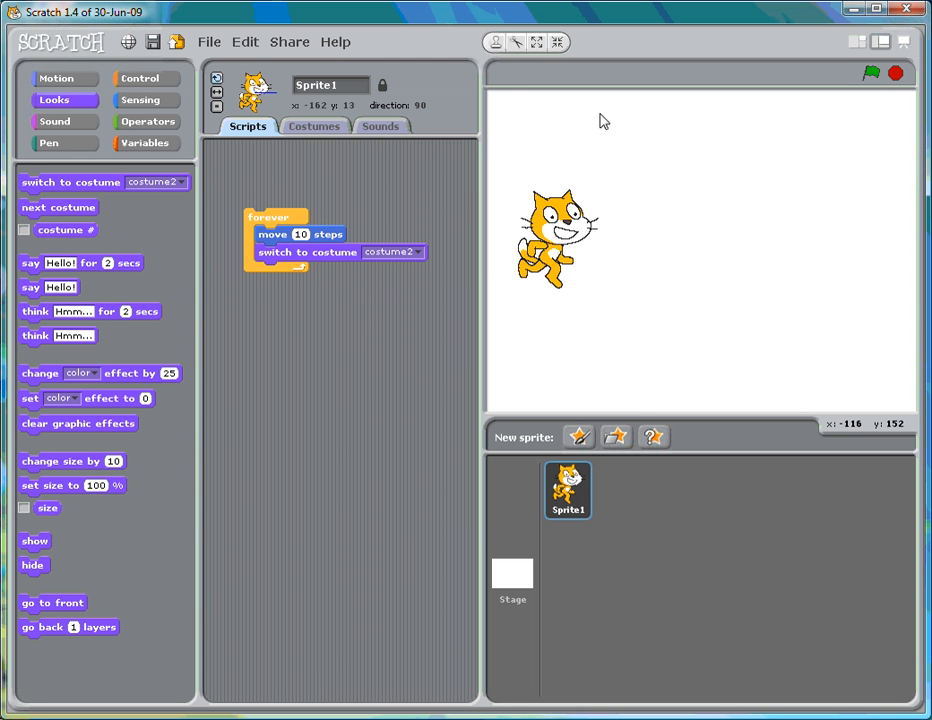
mouse_move(536, 112)
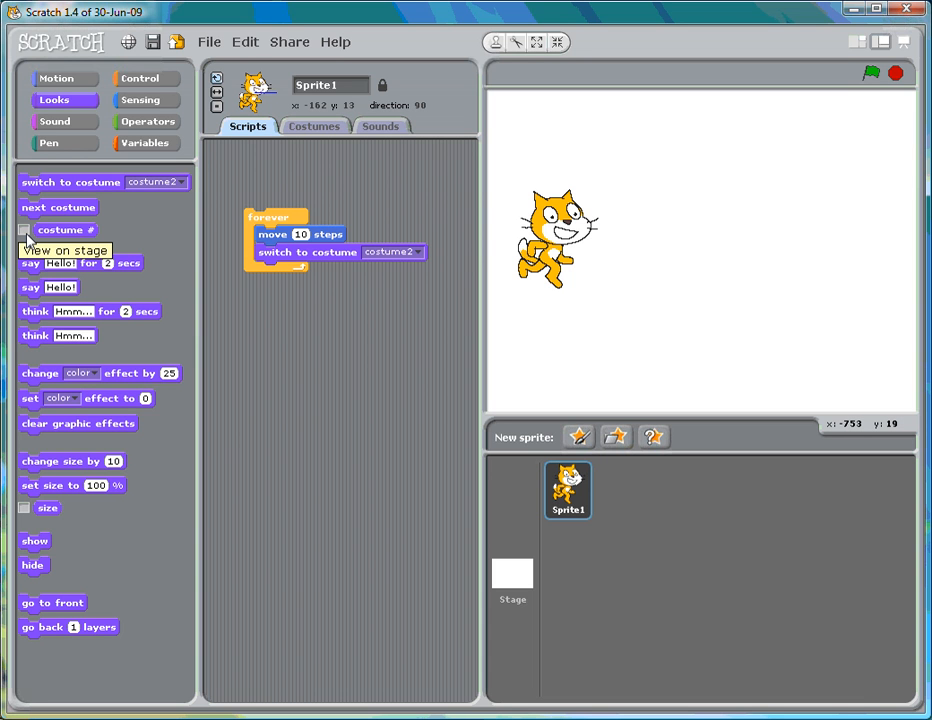
- Show the cat's costume number readout on the stage
click(24, 230)
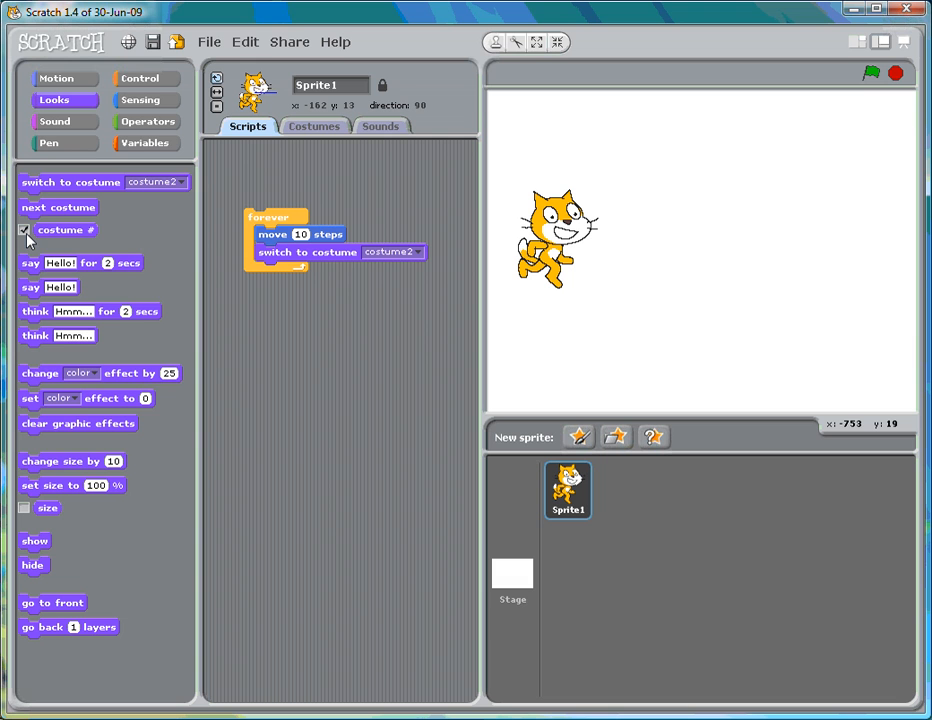
click(24, 230)
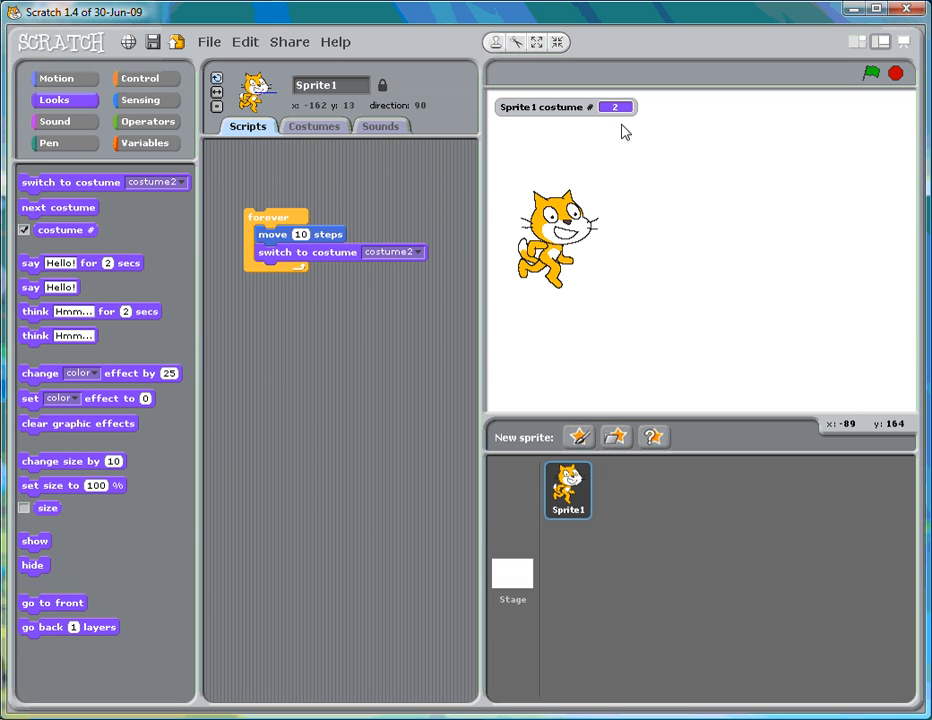
mouse_move(618, 124)
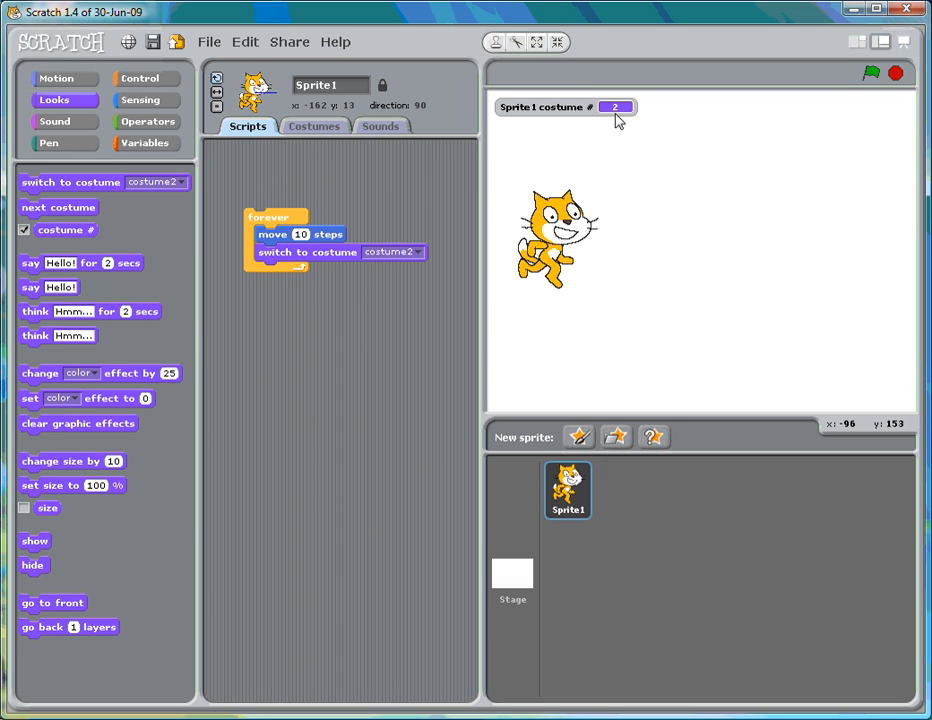
mouse_move(280, 268)
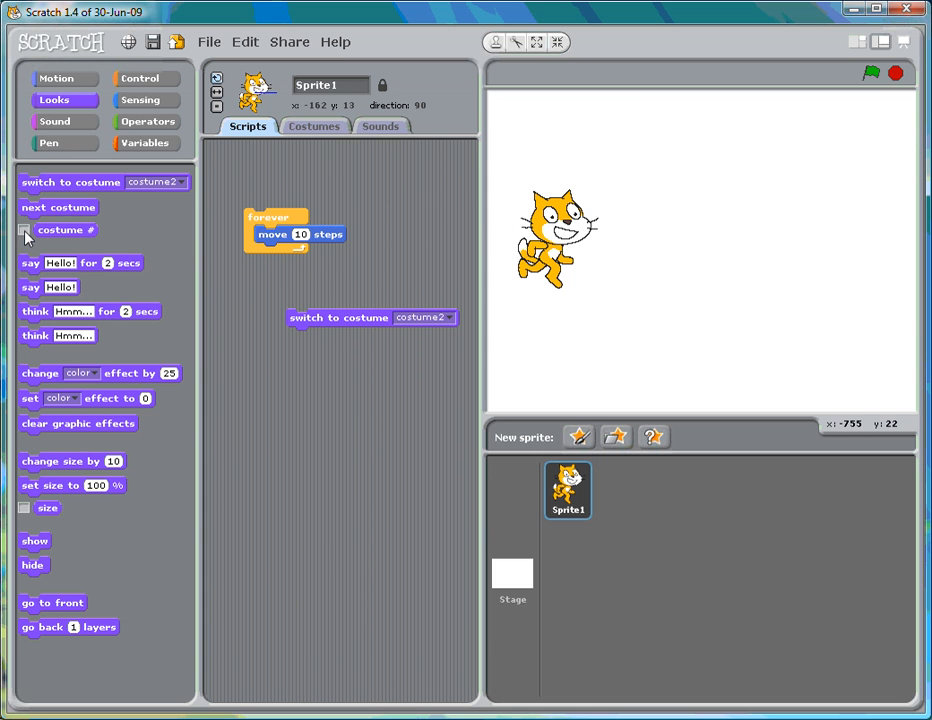
- Place a separate if–else block switching to costume2 in one branch and costume1 in the else branch
click(24, 230)
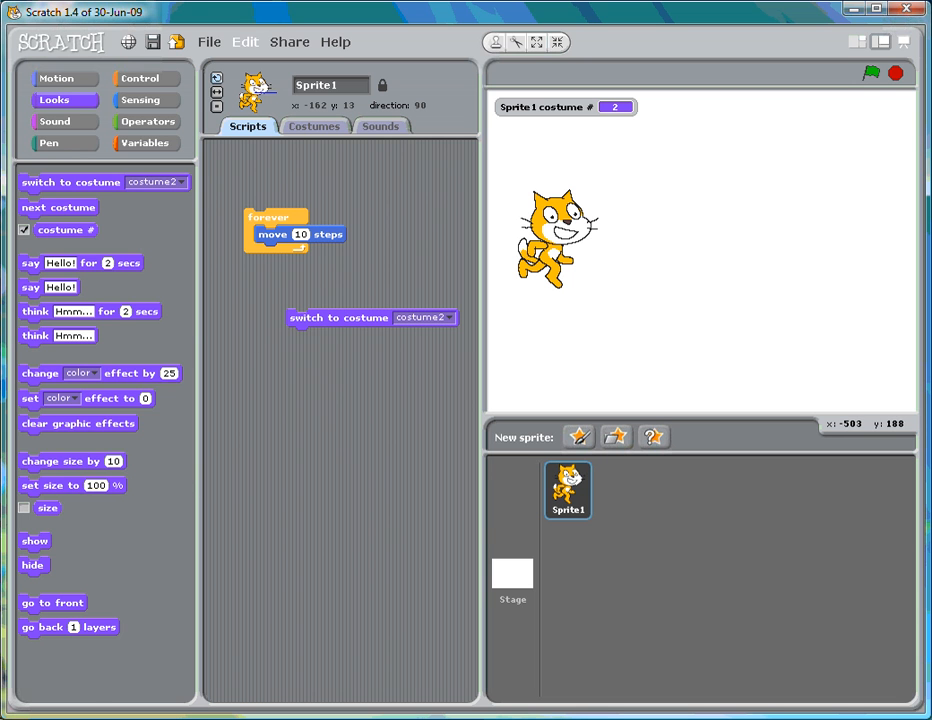
click(140, 78)
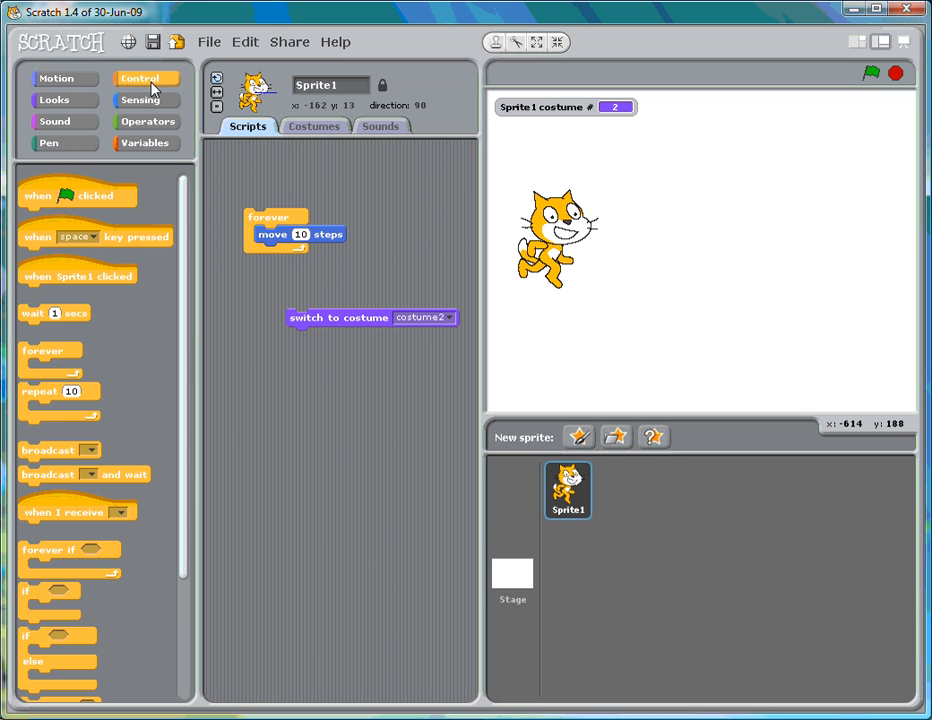
mouse_move(44, 610)
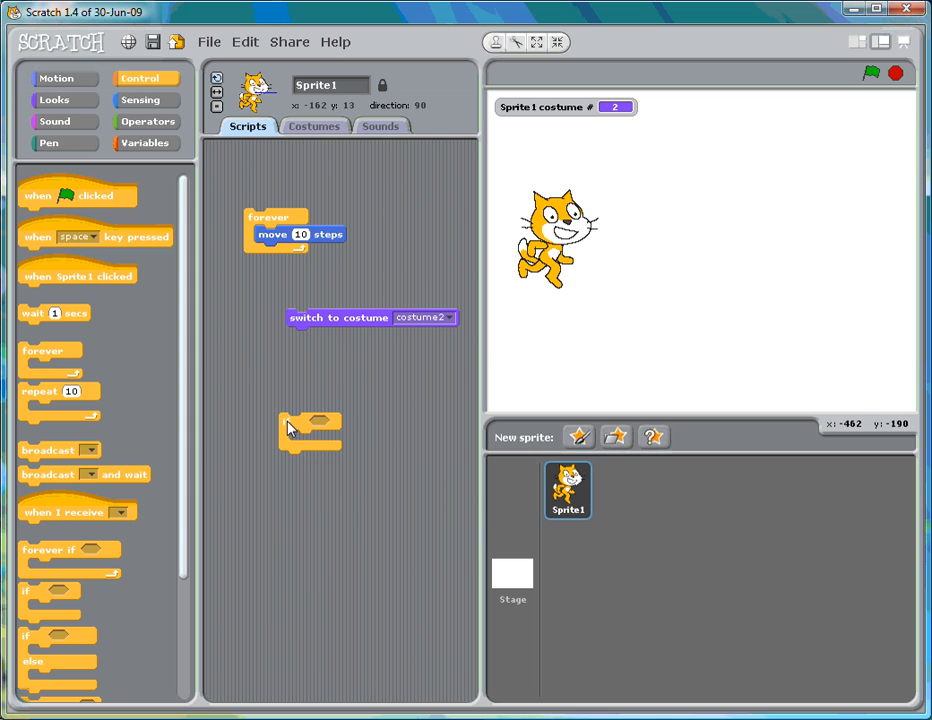
drag(310, 430, 298, 444)
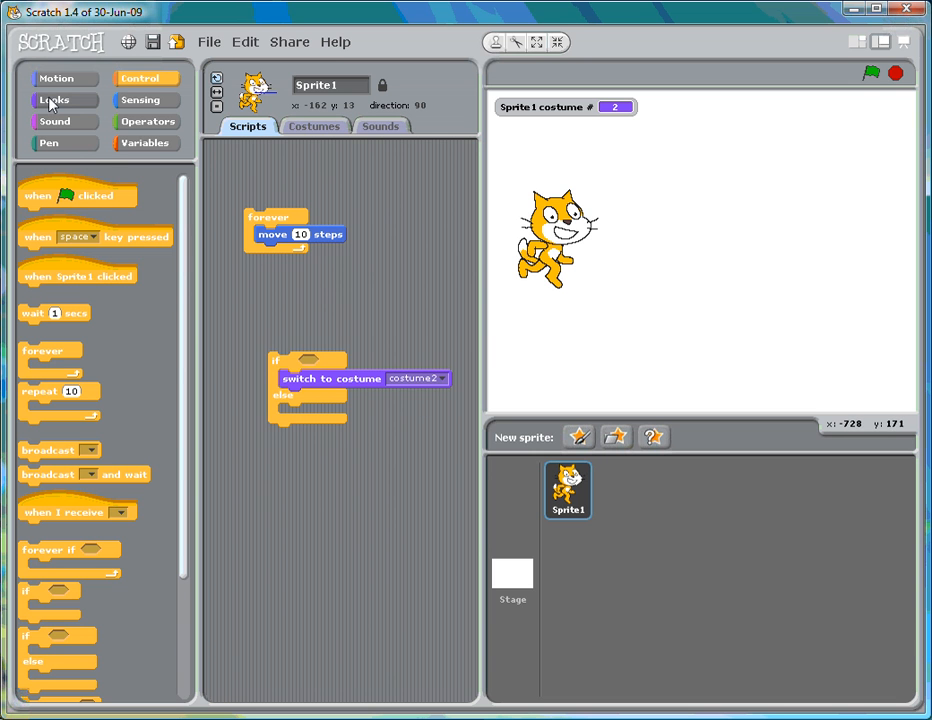
click(52, 100)
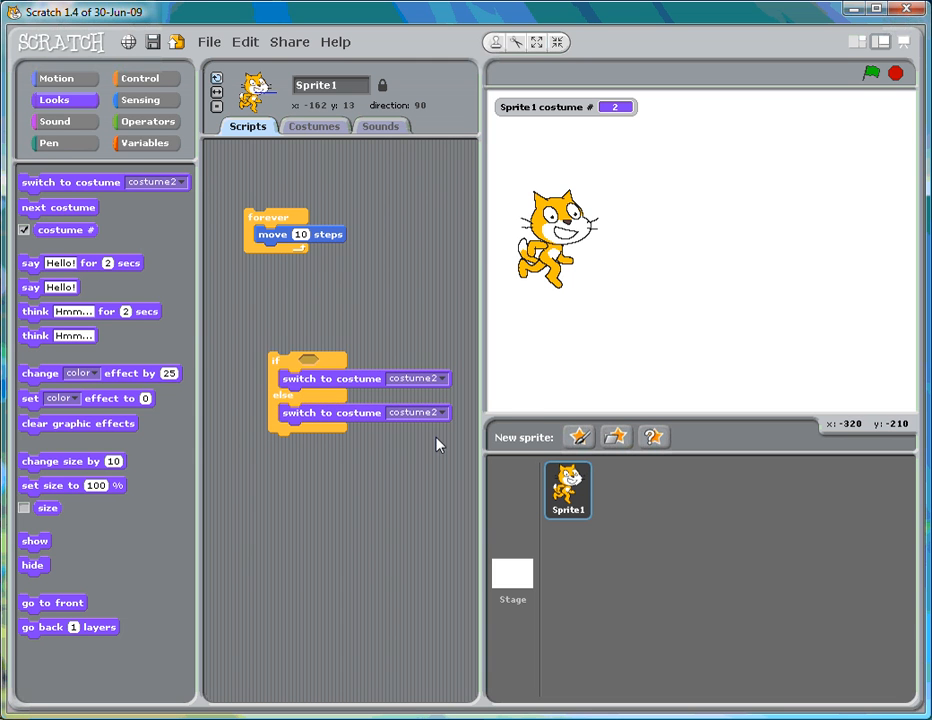
click(416, 412)
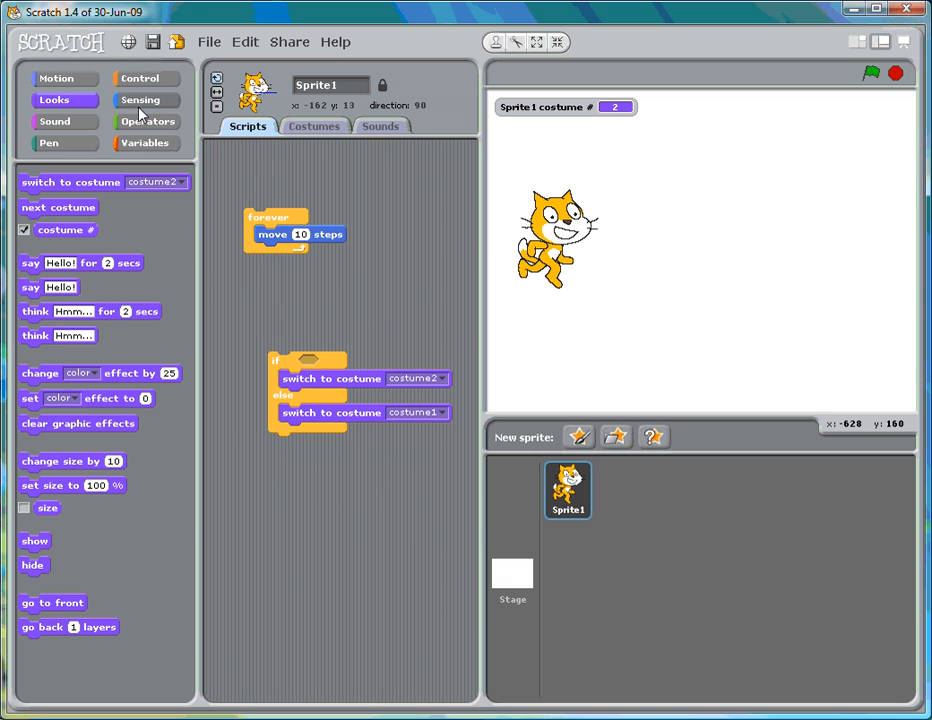
- Browse Operators, Sensing, Looks and Motion palettes looking for an equals condition and costume number
click(148, 122)
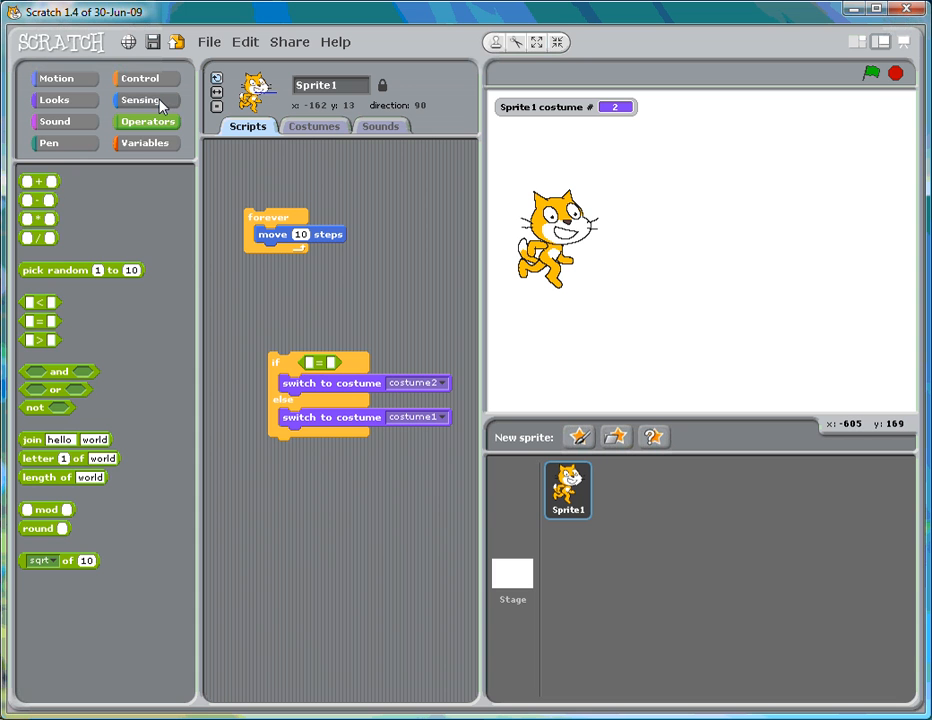
click(140, 100)
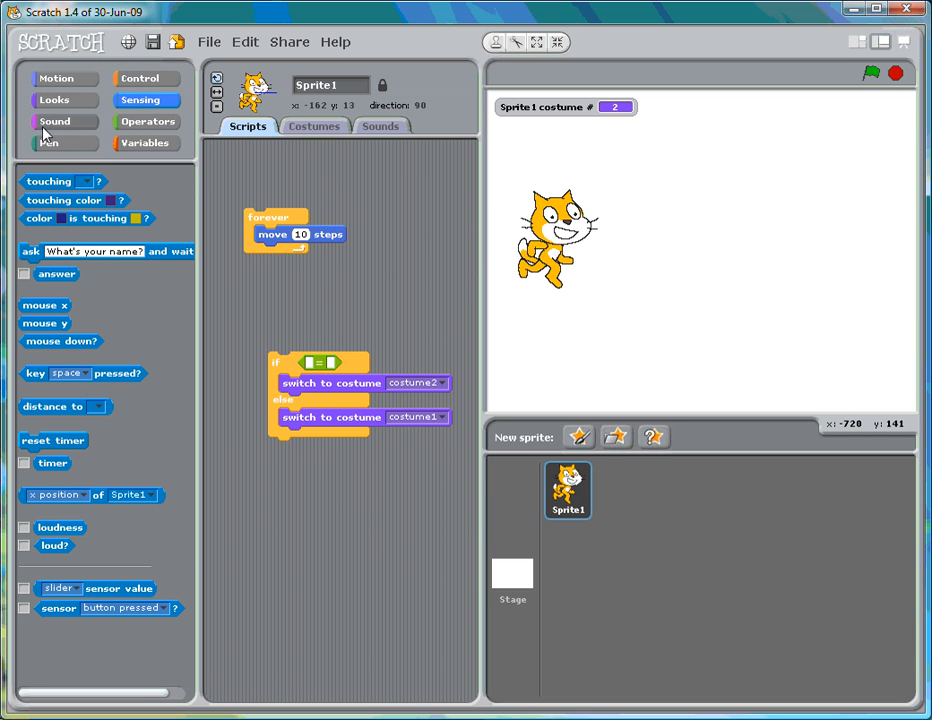
click(56, 100)
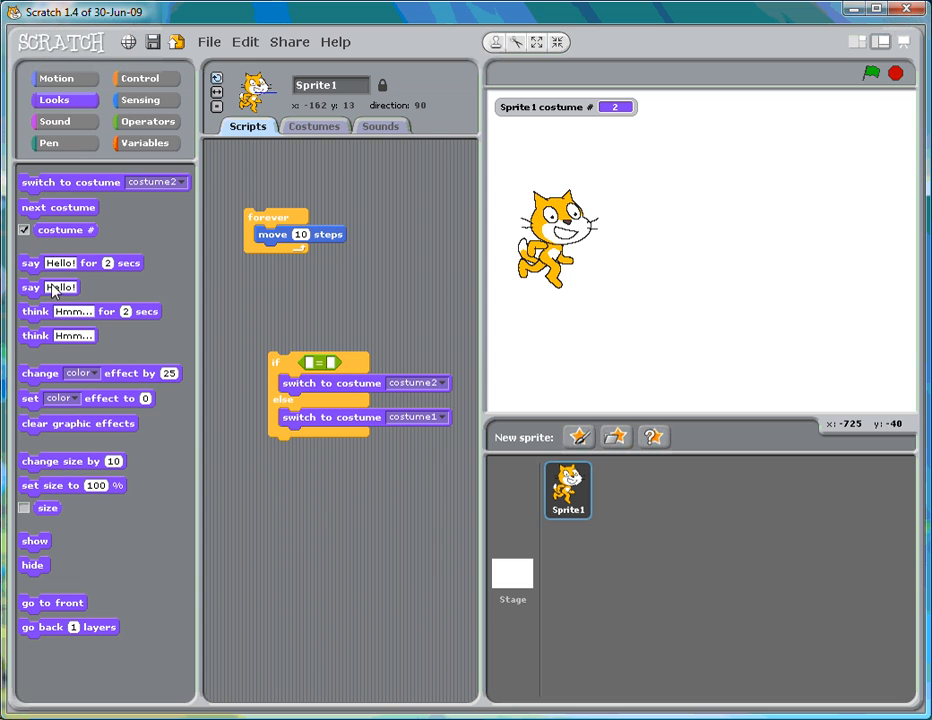
mouse_move(80, 344)
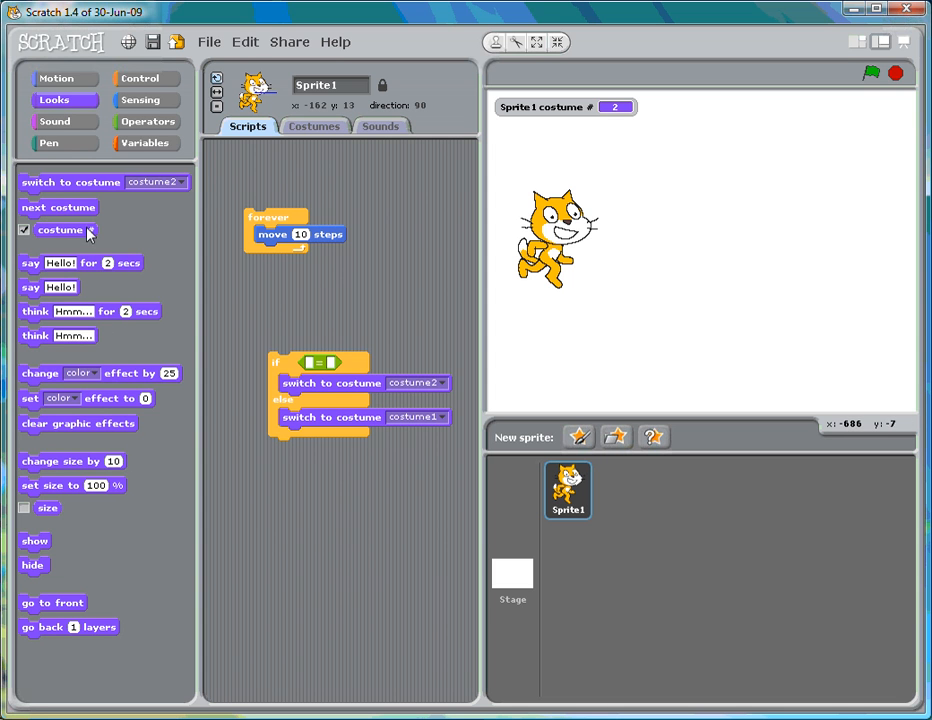
mouse_move(52, 190)
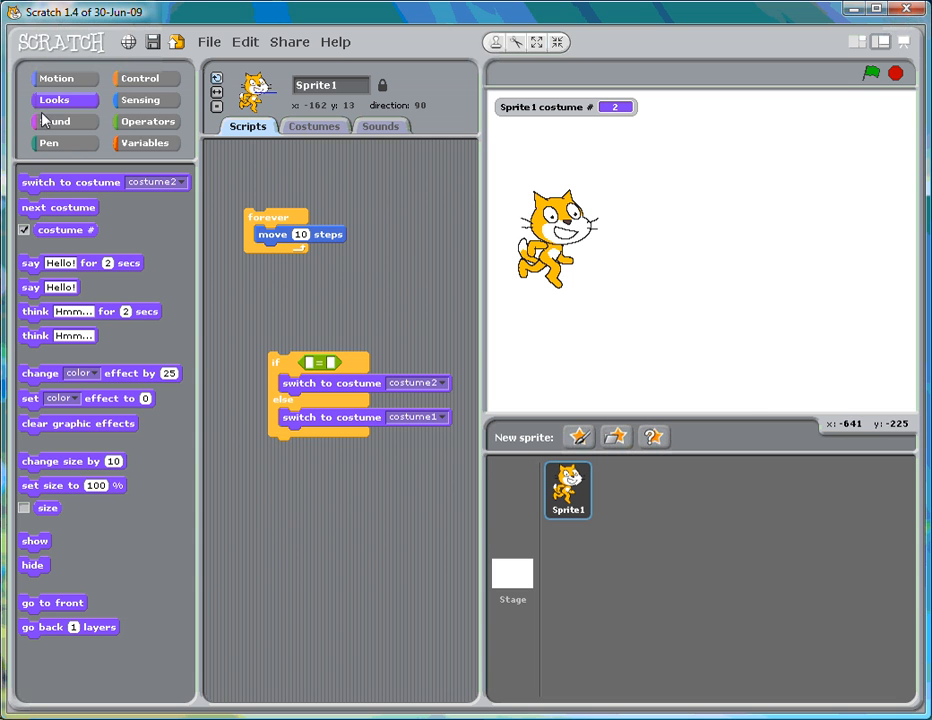
click(56, 78)
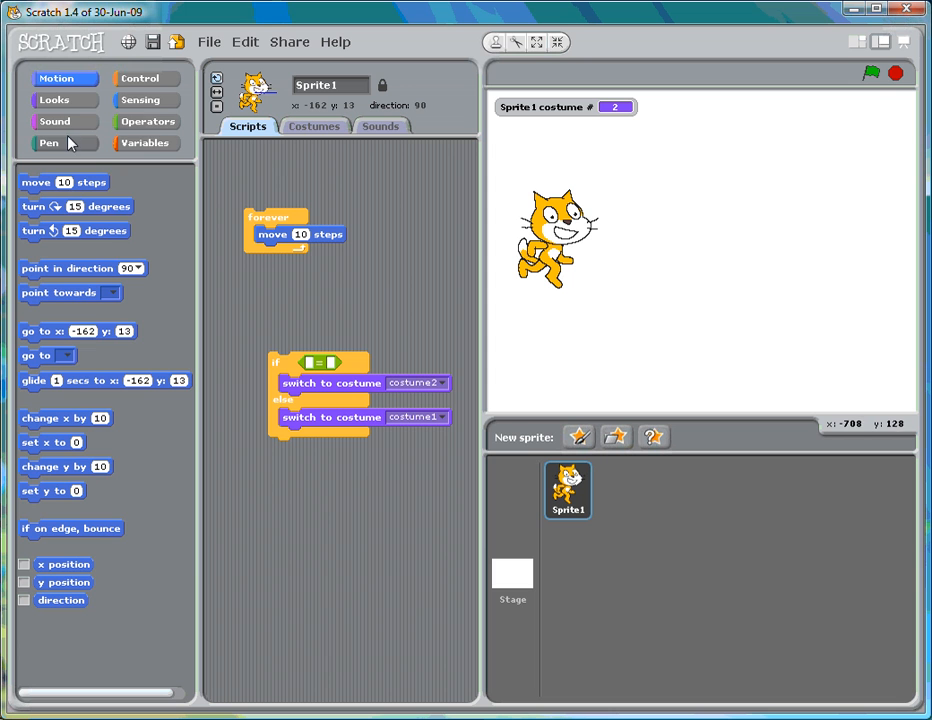
click(148, 122)
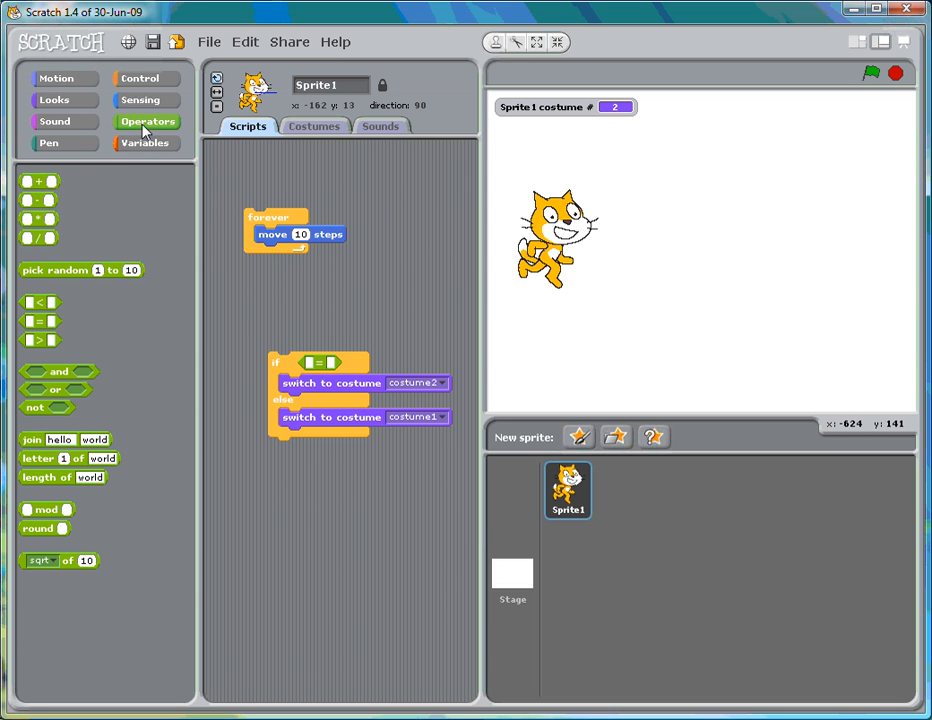
click(140, 100)
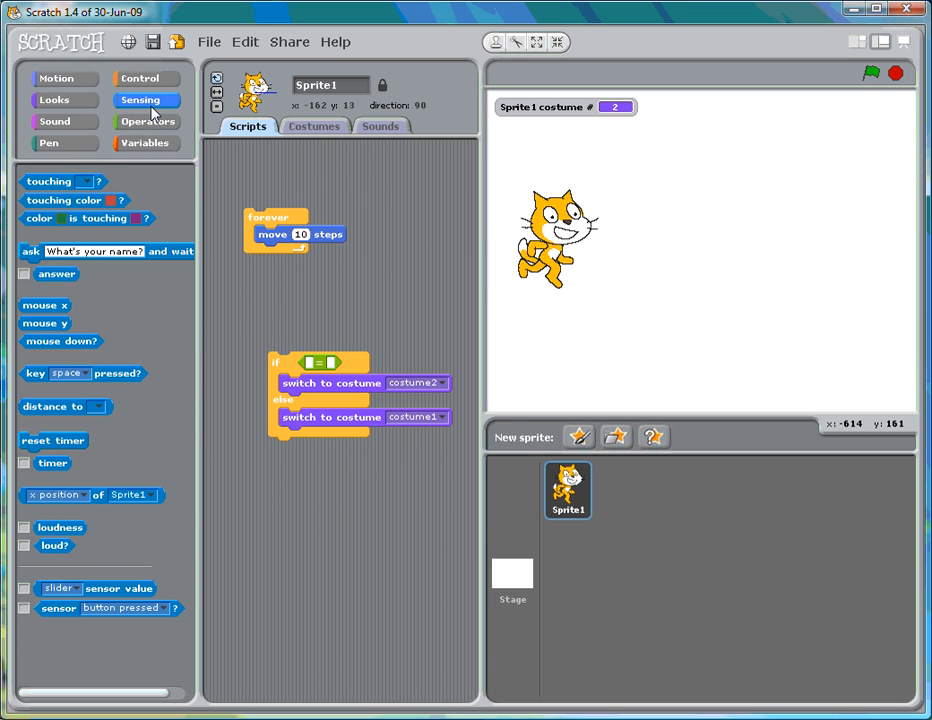
click(140, 78)
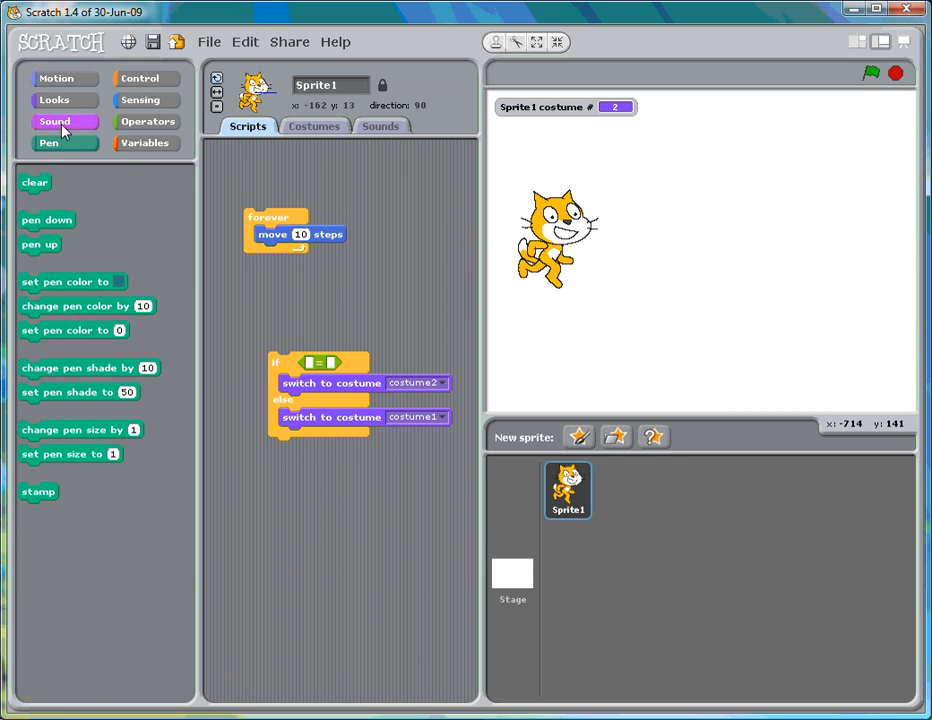
click(52, 100)
text(1)
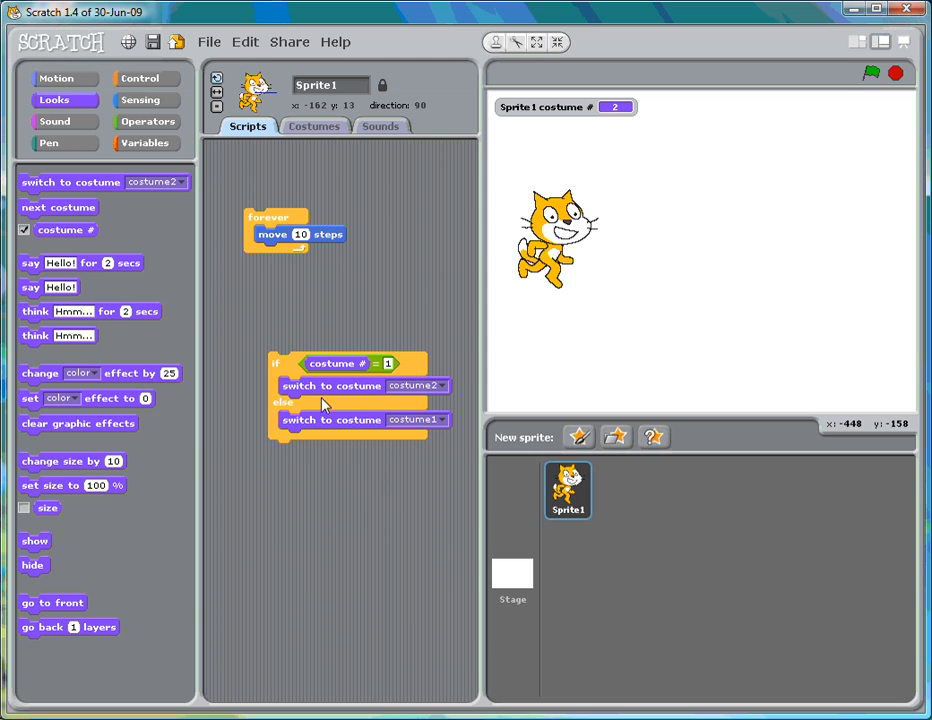
mouse_move(306, 440)
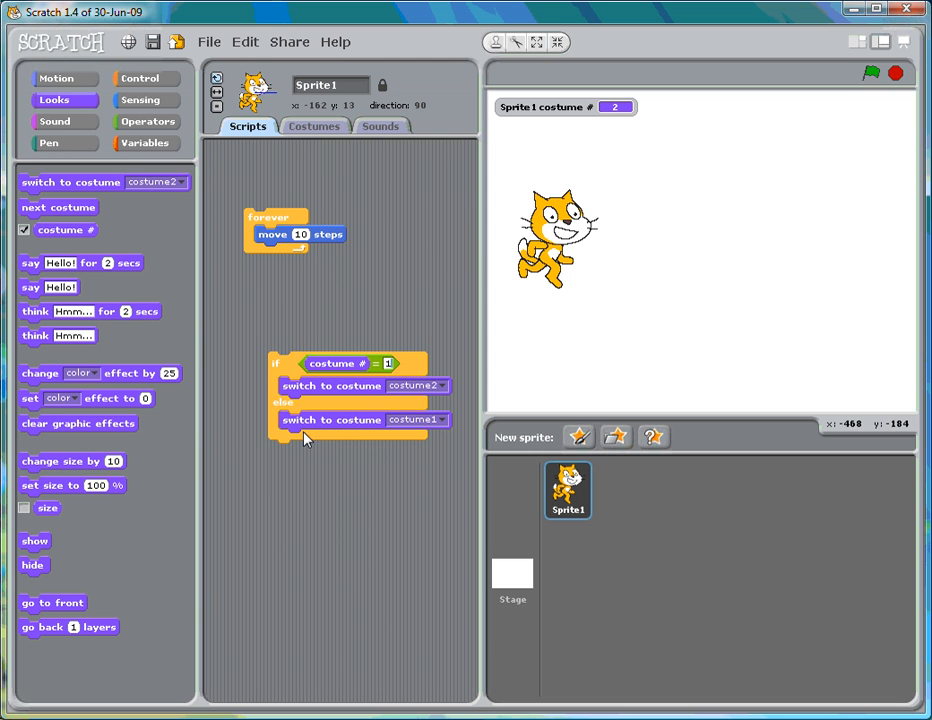
mouse_move(424, 432)
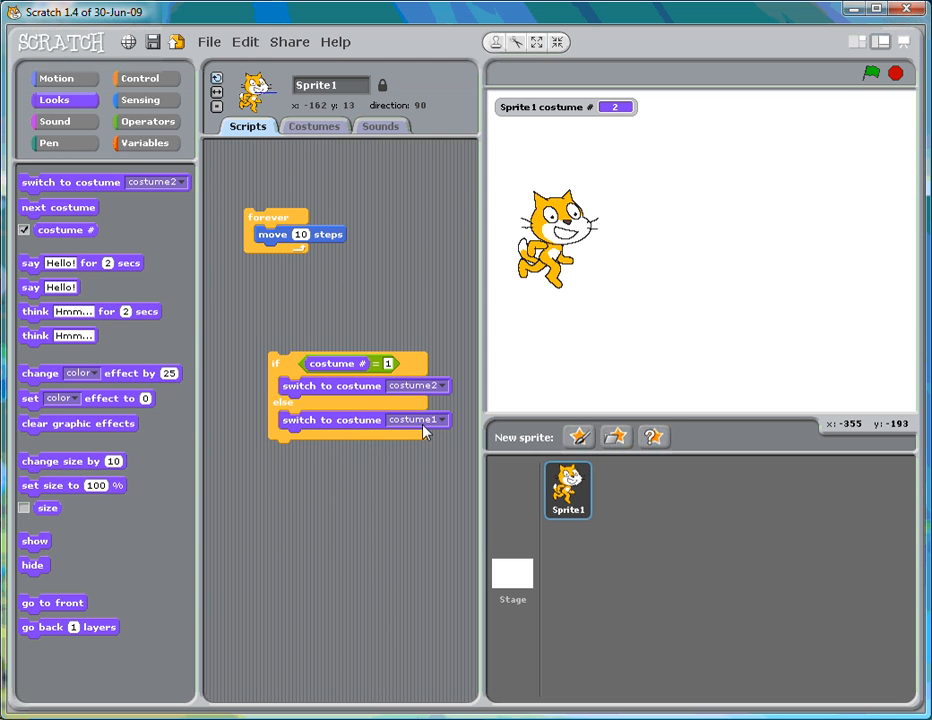
mouse_move(300, 384)
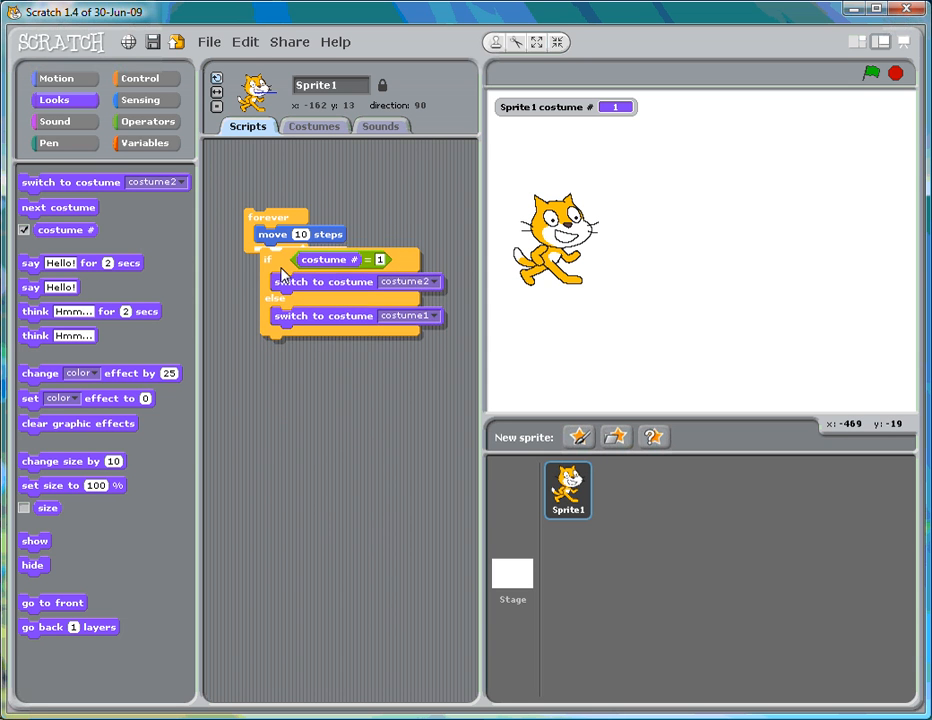
- Put the costume #=1 if–else inside the forever loop after 'move 10 steps' and run it
drag(276, 218, 270, 224)
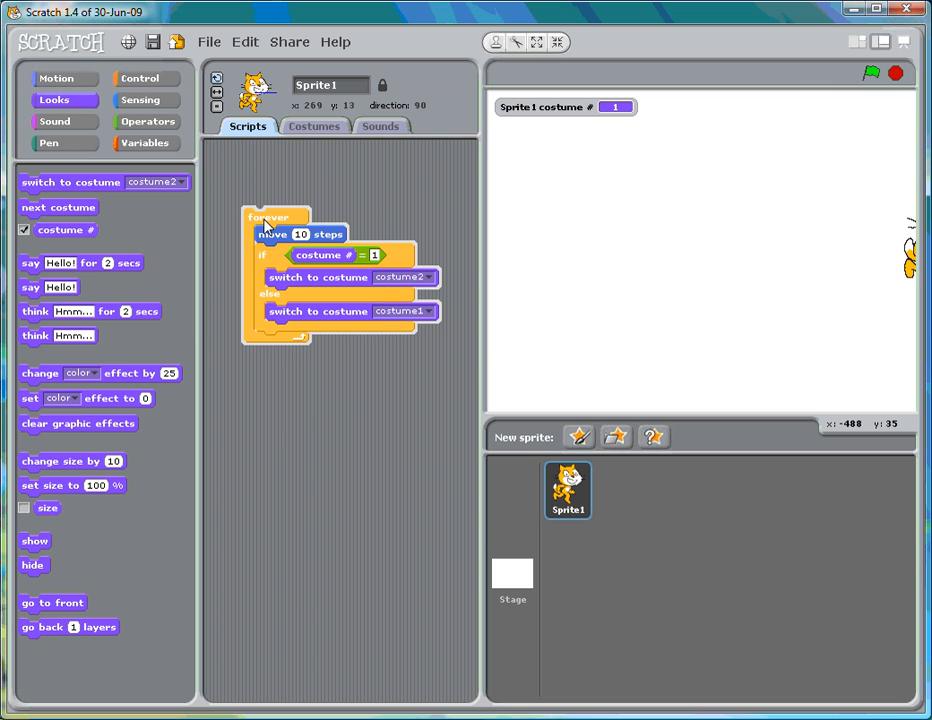
click(868, 72)
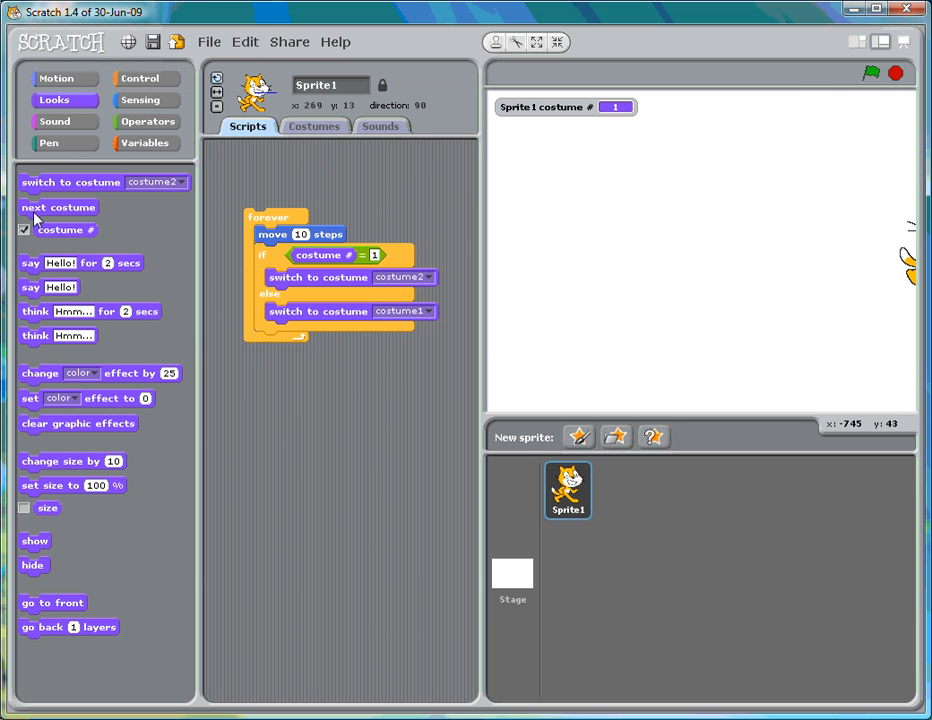
- Build a second forever script with 'move 10 steps' and 'next costume' and run it
drag(58, 206, 304, 428)
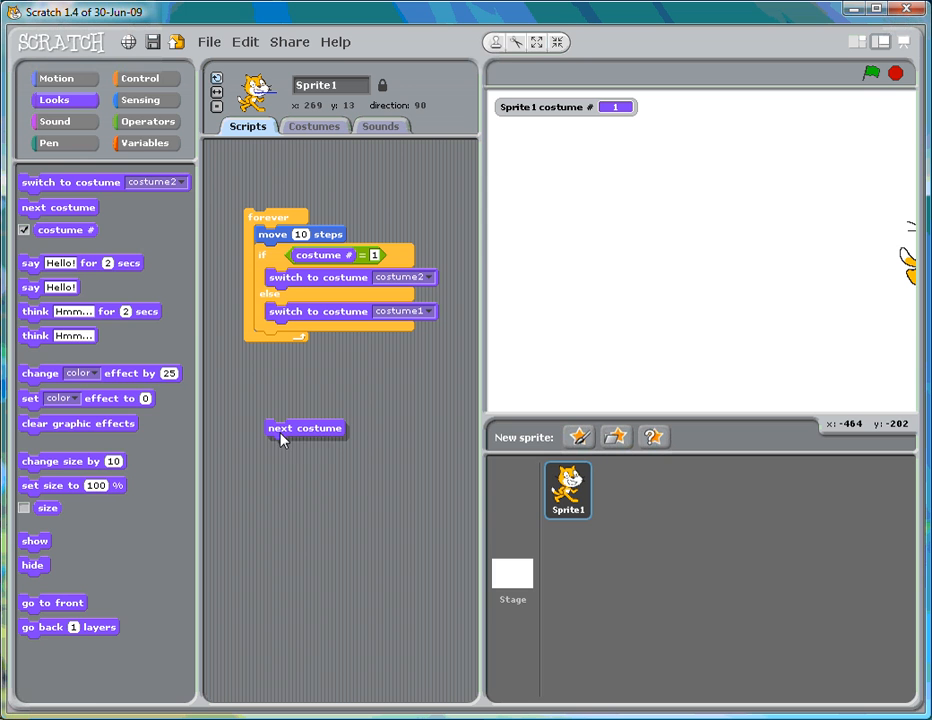
click(148, 78)
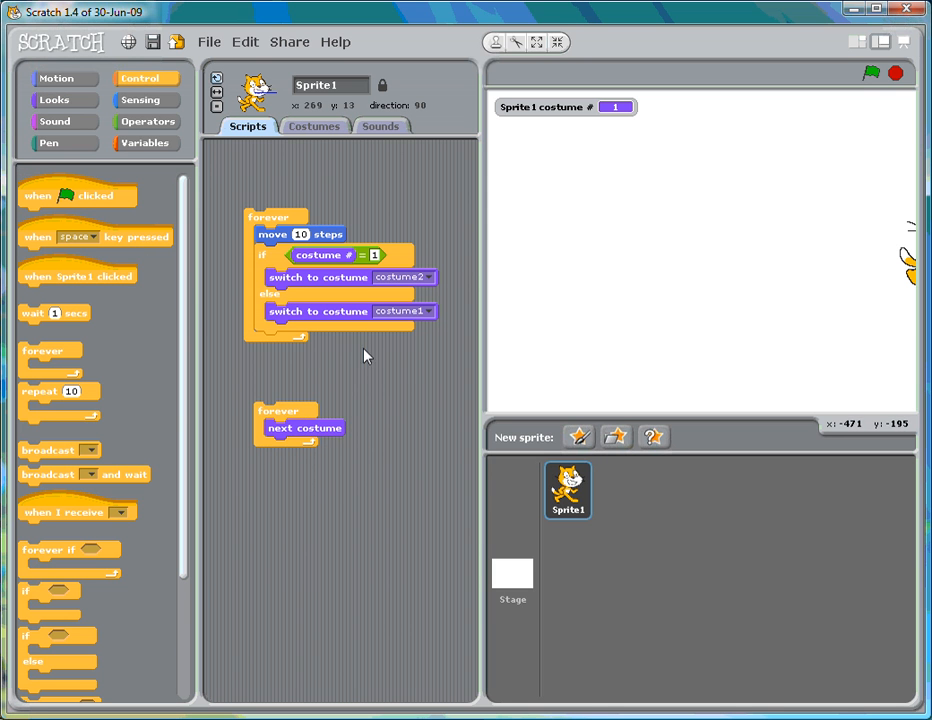
click(56, 78)
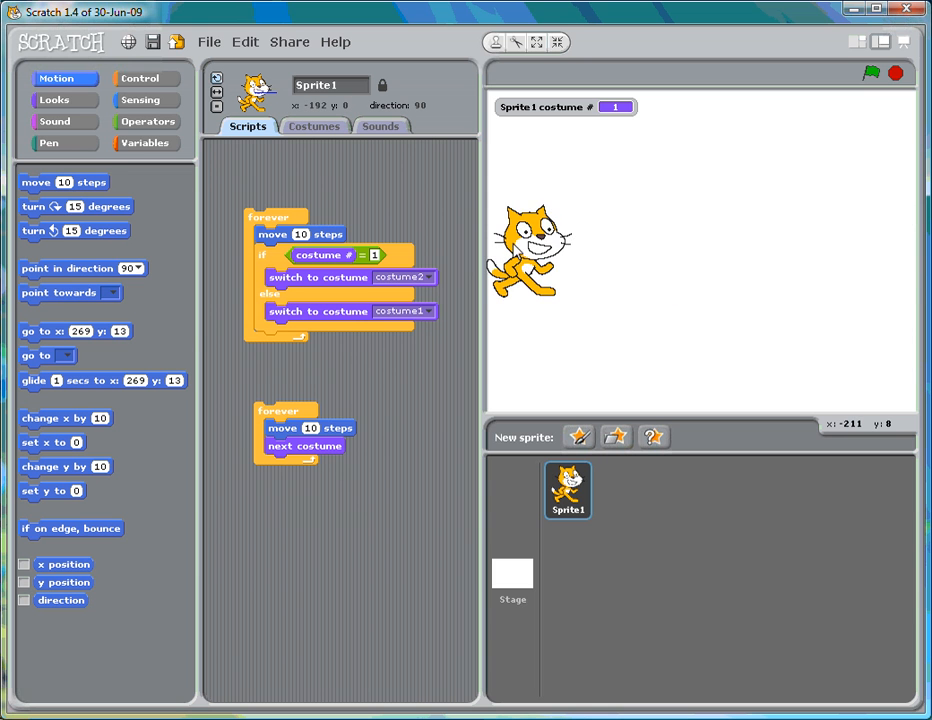
click(284, 428)
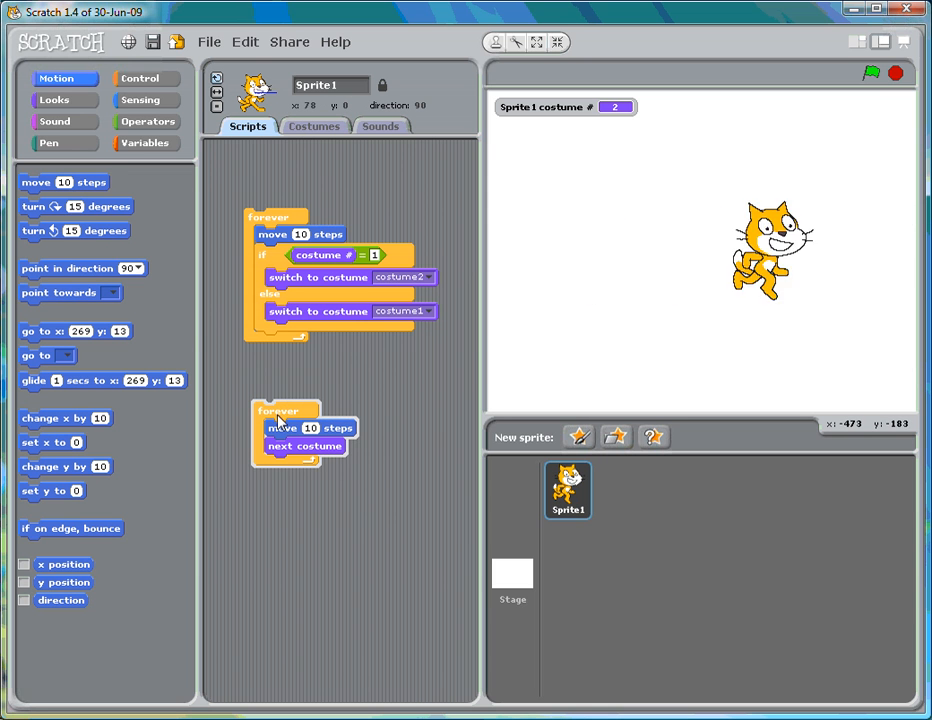
- Stop the walking animation and switch to the cat's Costumes list
click(870, 72)
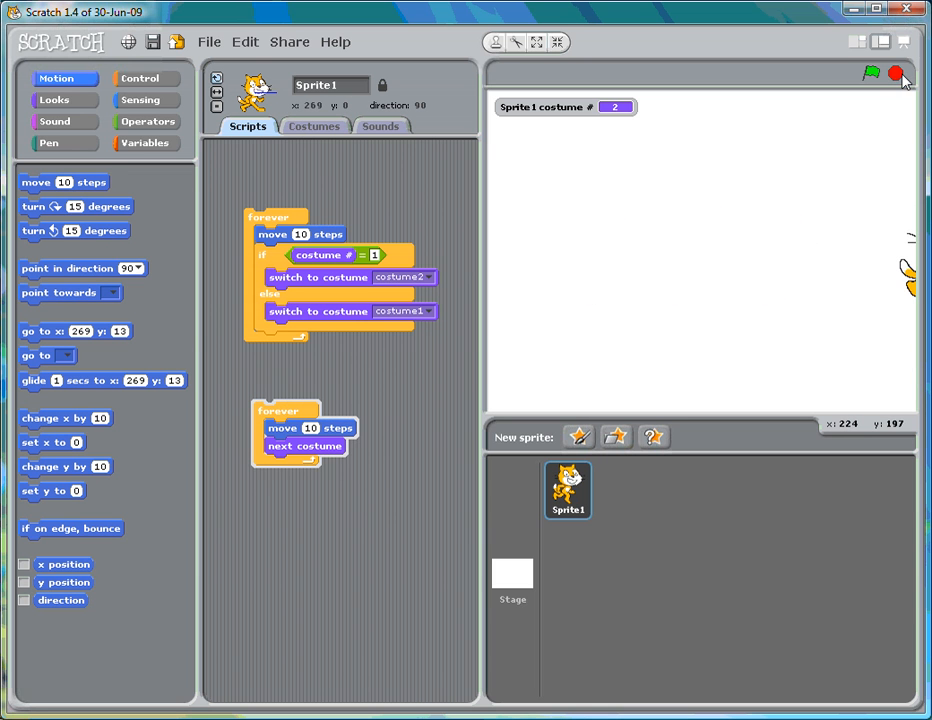
click(870, 72)
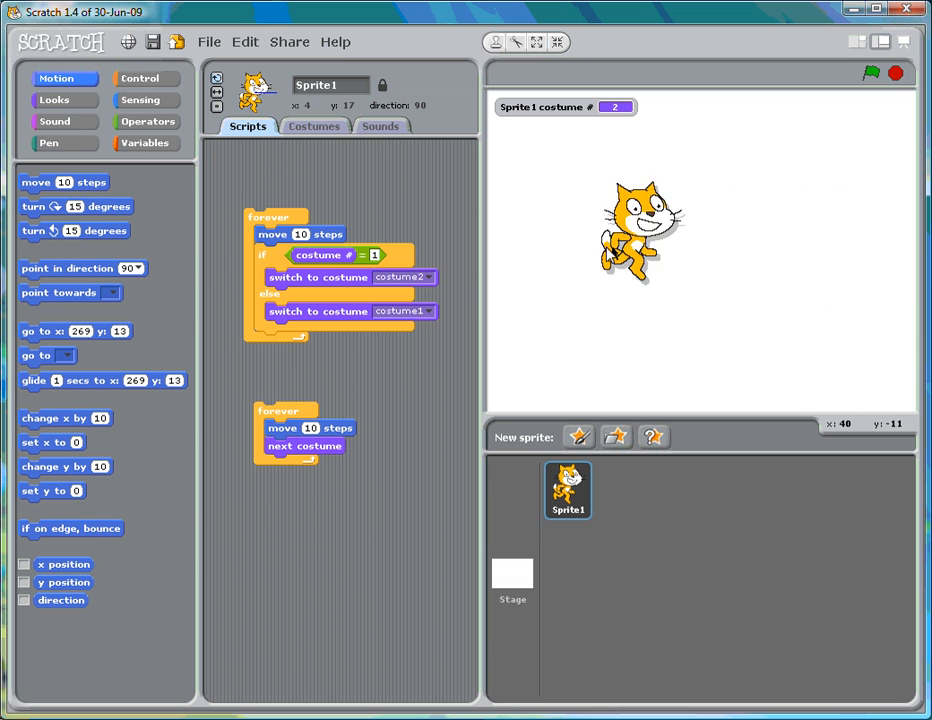
click(314, 124)
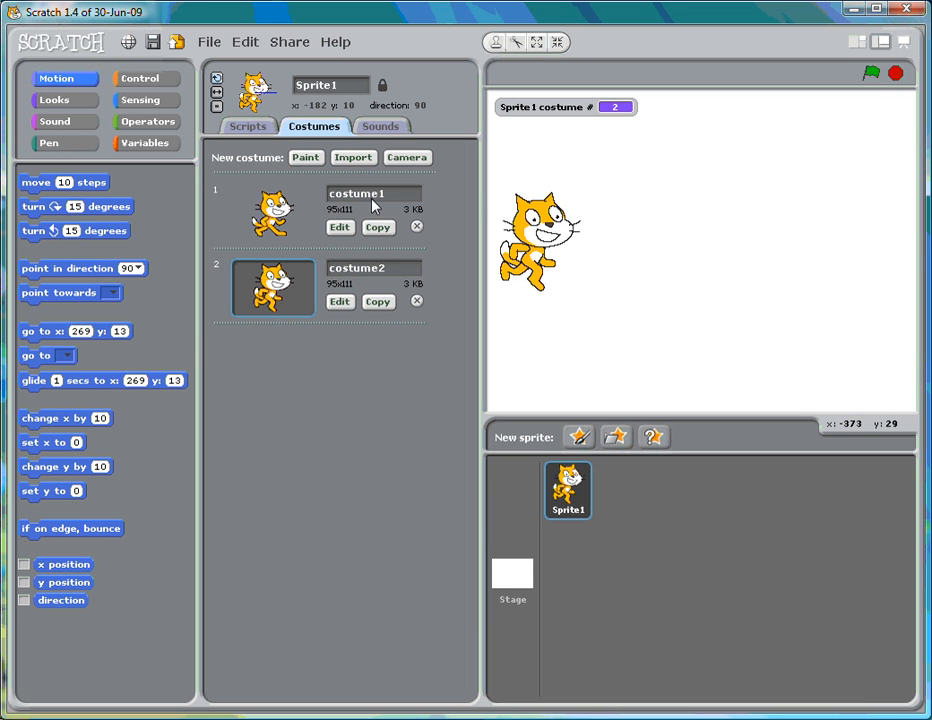
mouse_move(388, 244)
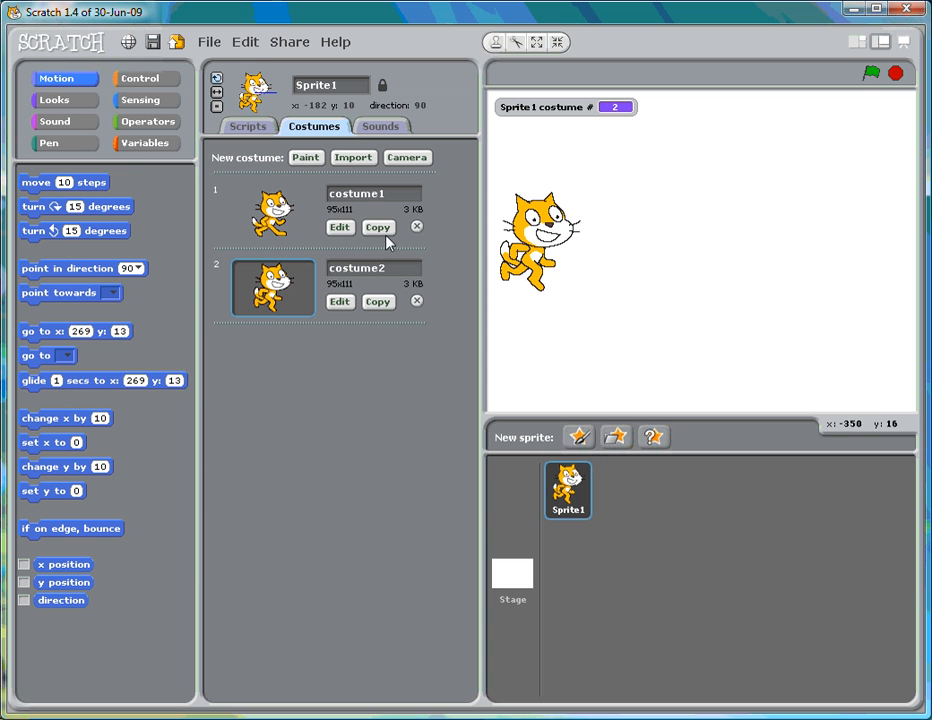
- Copy costume1 to create costume3
click(378, 300)
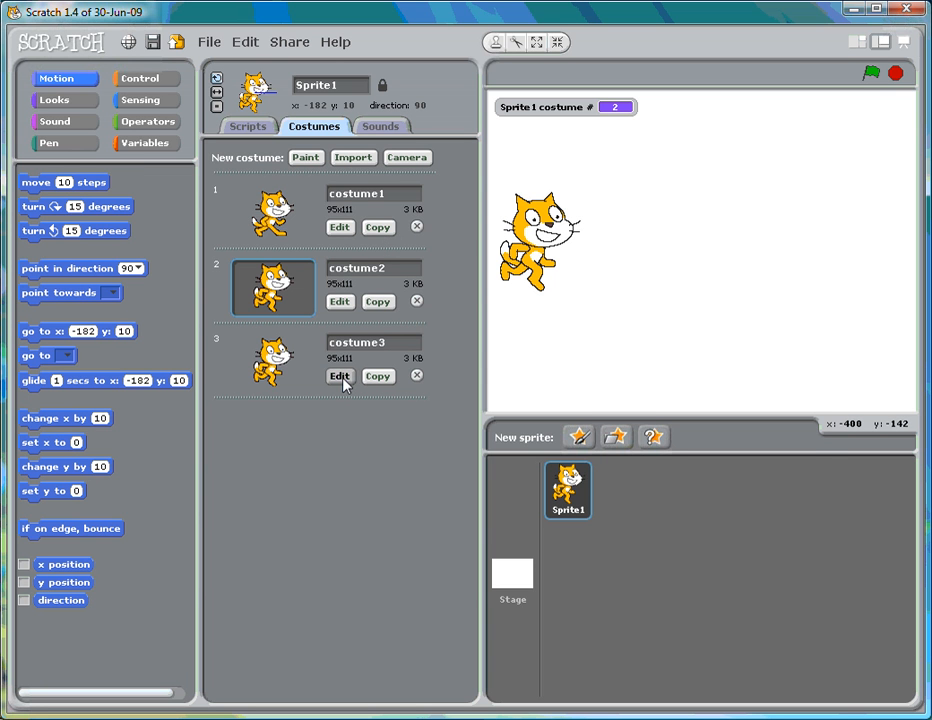
- Edit costume3, sample the orange fur colour, fill the eyes and draw eyelid lines so they look closed
click(340, 376)
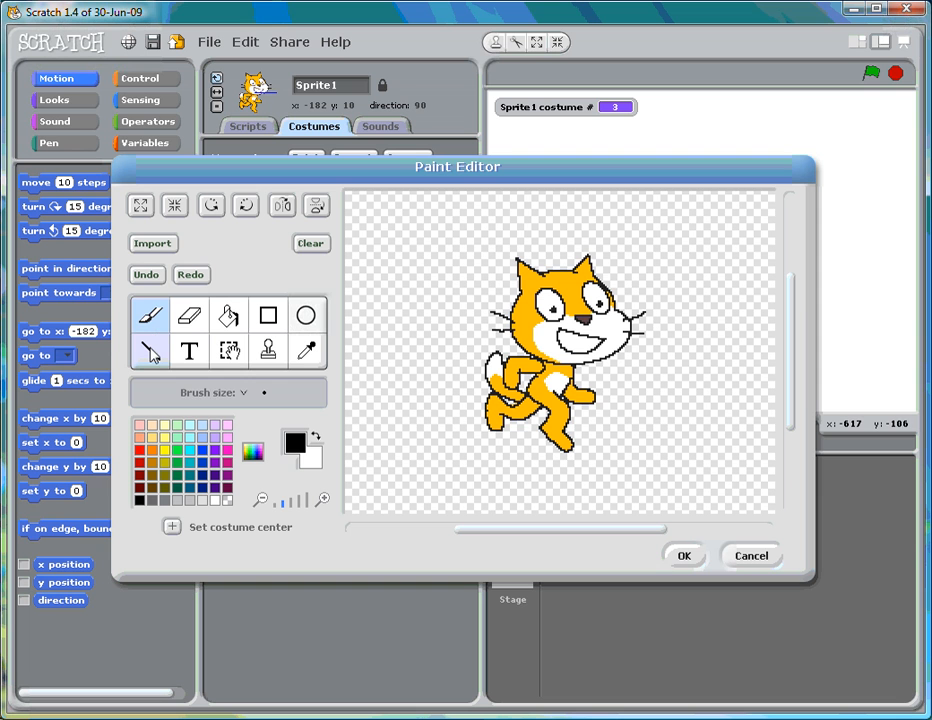
mouse_move(150, 352)
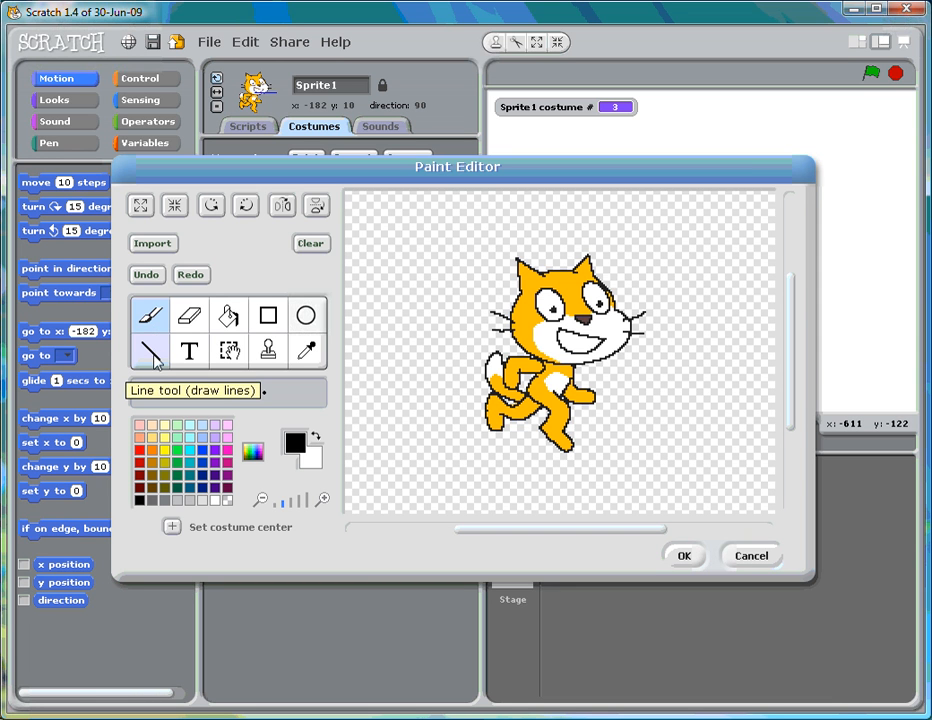
click(148, 316)
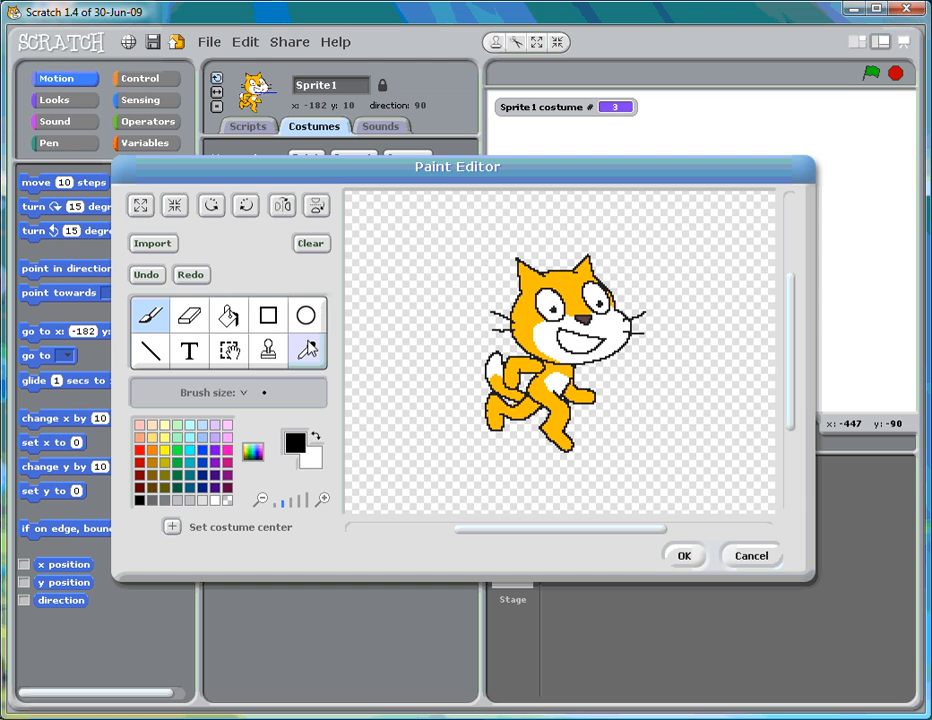
click(308, 350)
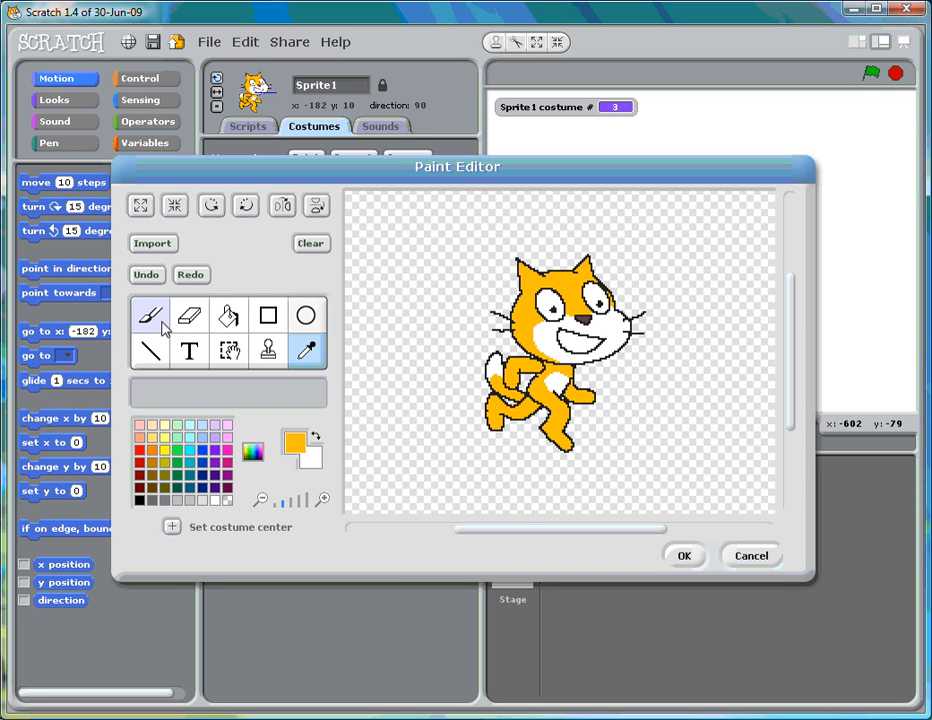
click(228, 316)
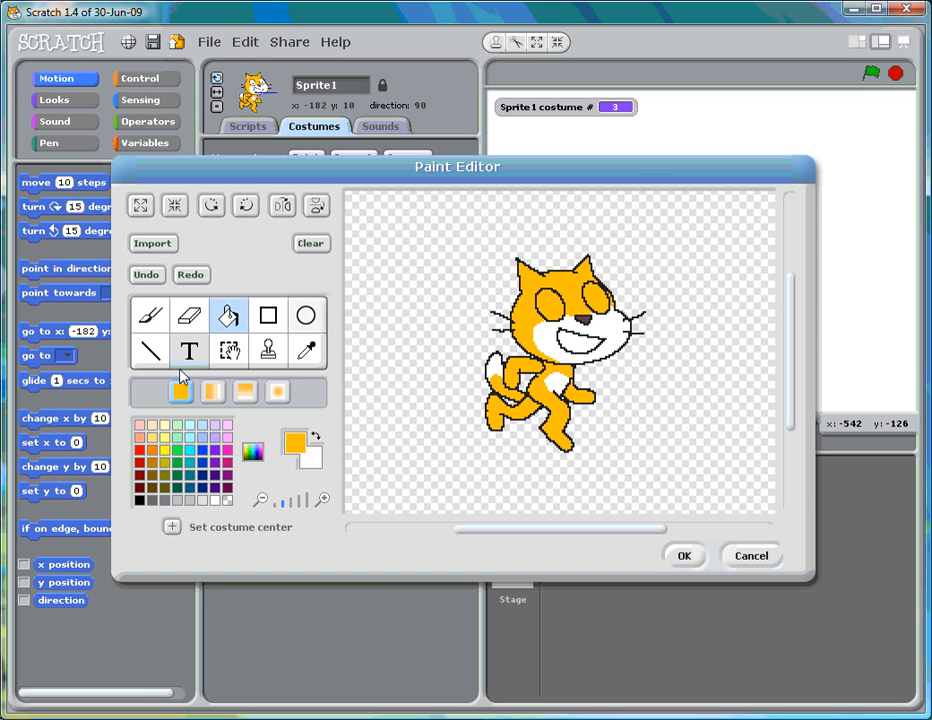
click(148, 350)
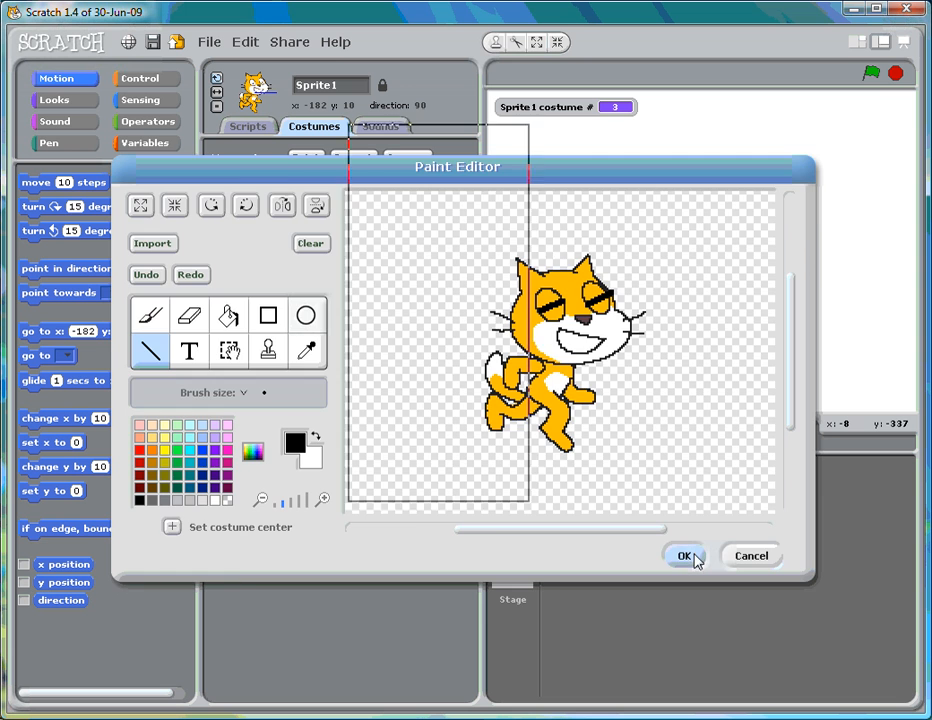
- Keep the closed-eye costume3, return to Scripts and delete the extra forever next-costume script
click(684, 556)
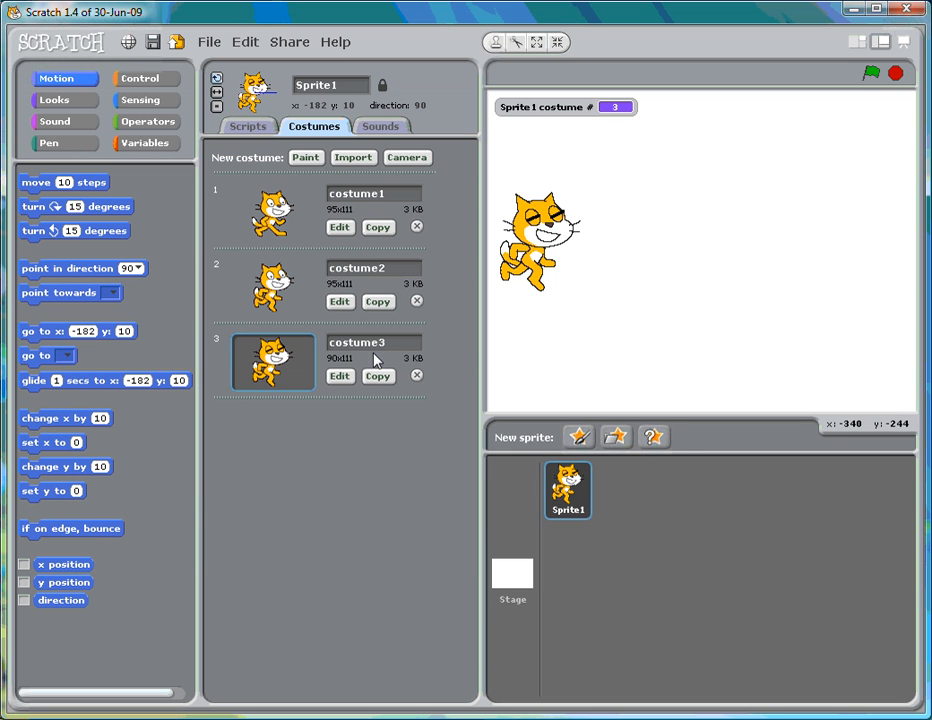
mouse_move(262, 376)
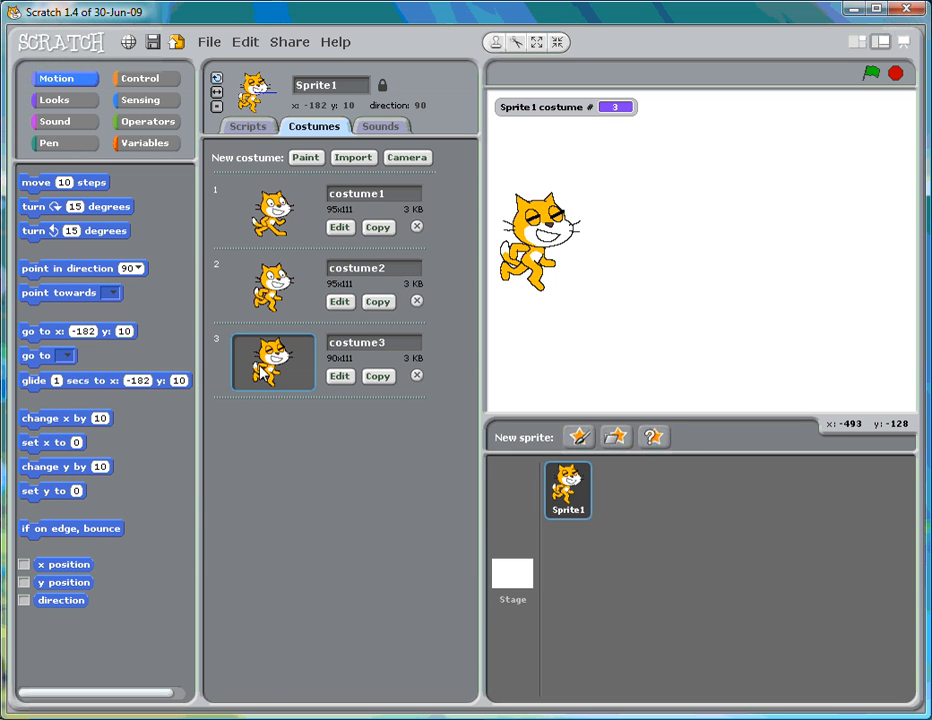
click(248, 126)
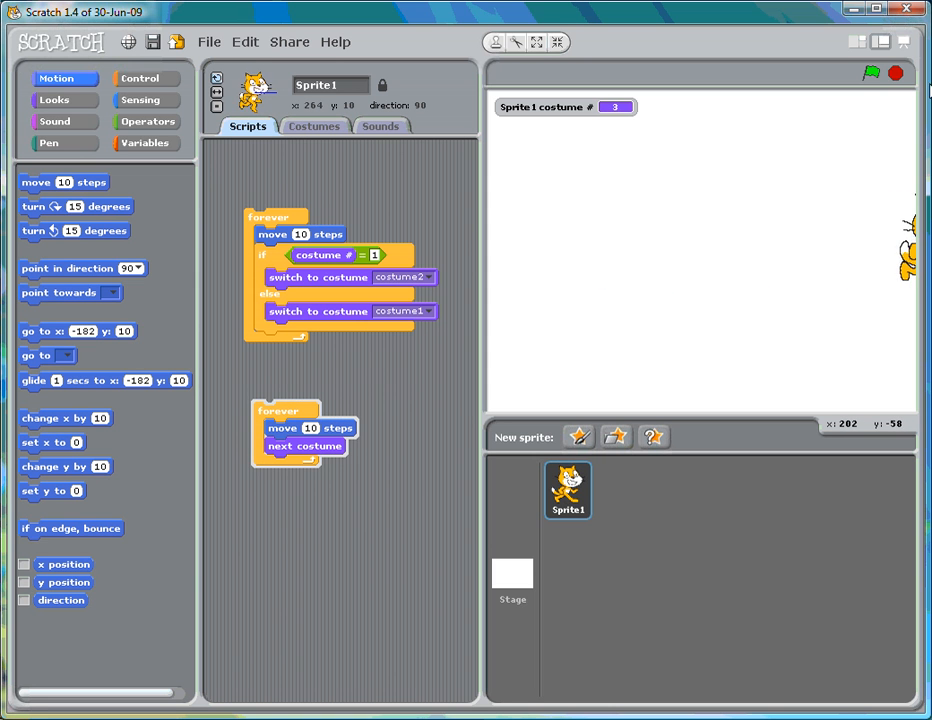
click(870, 72)
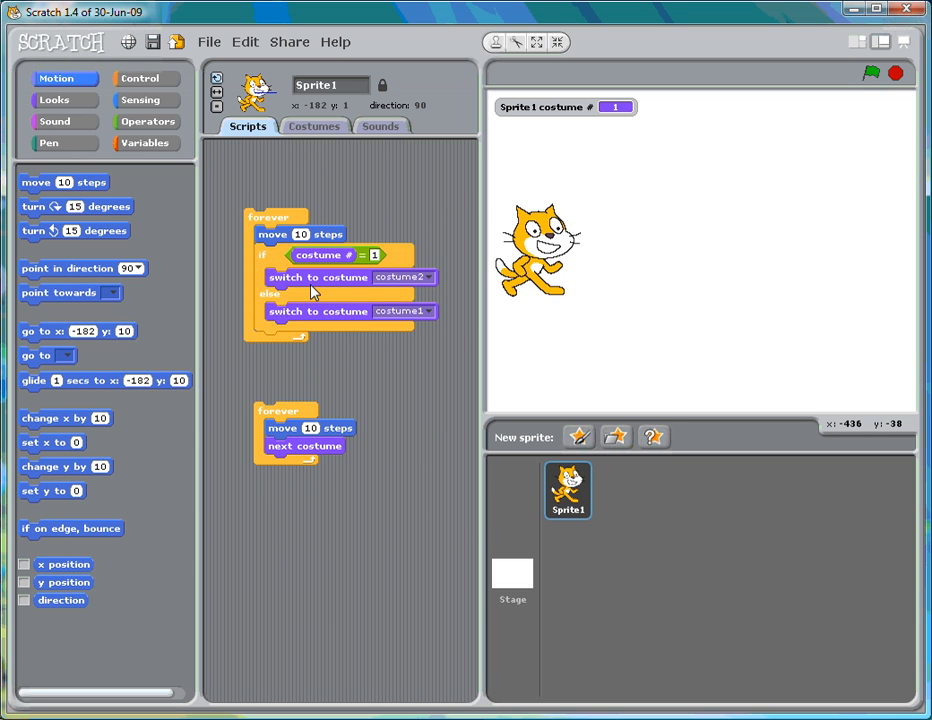
mouse_move(498, 296)
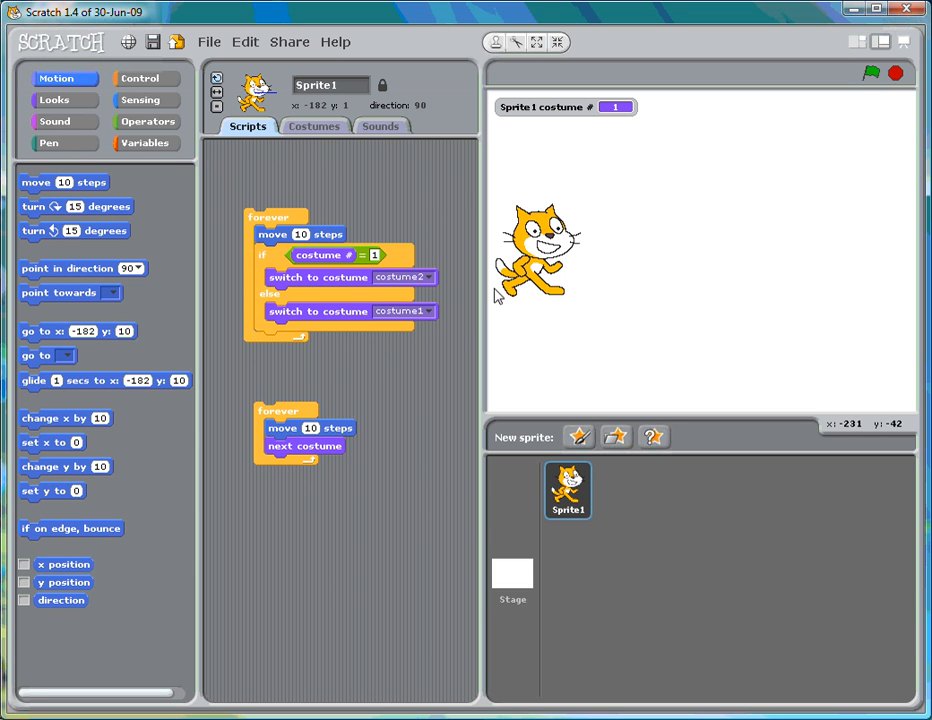
right_click(290, 420)
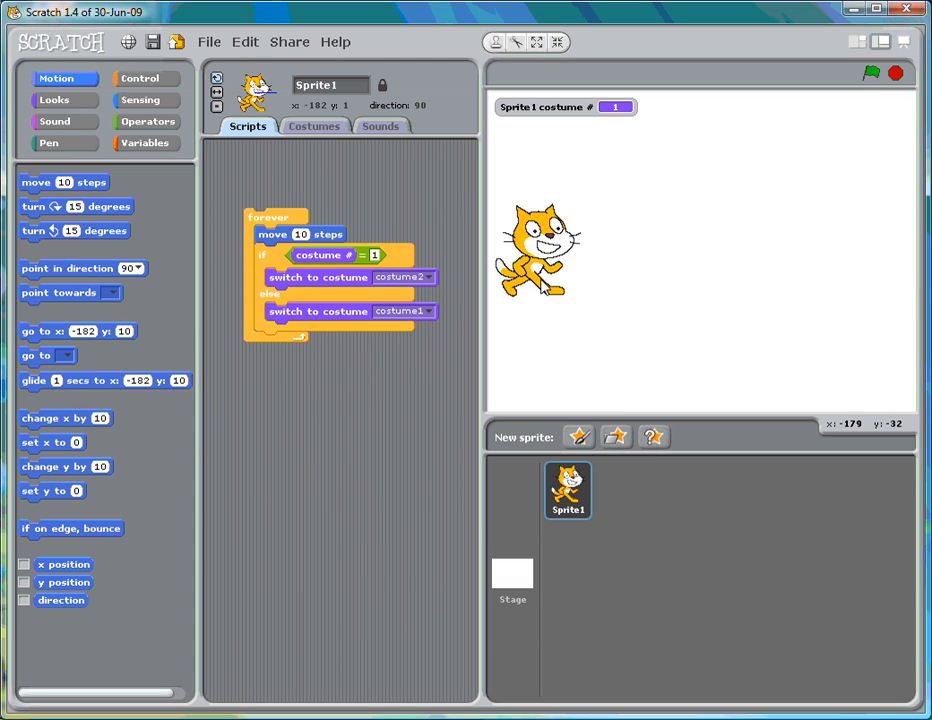
mouse_move(684, 152)
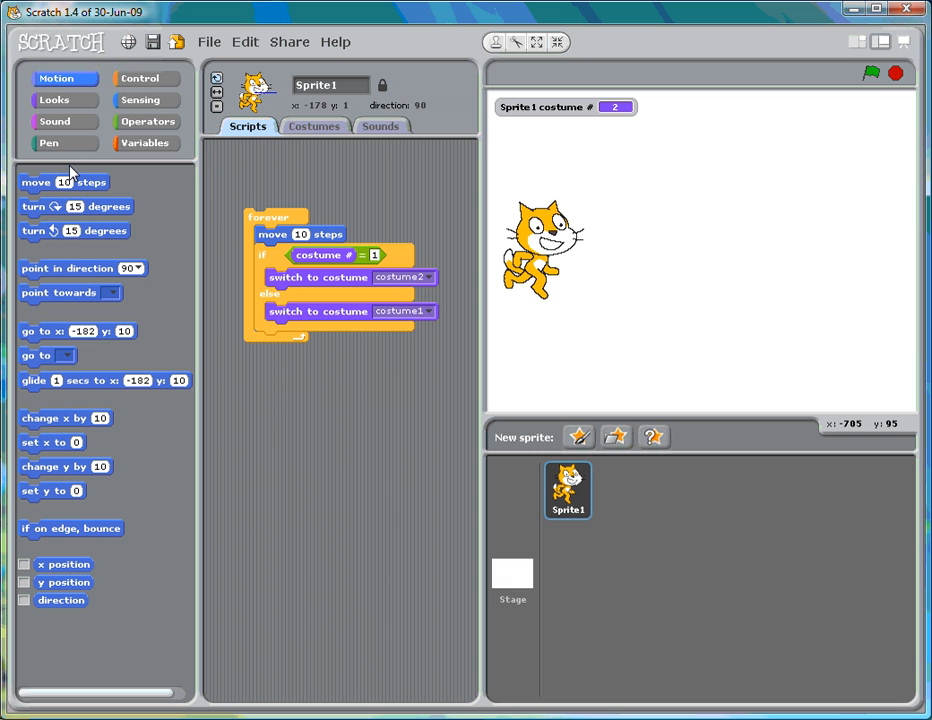
mouse_move(110, 232)
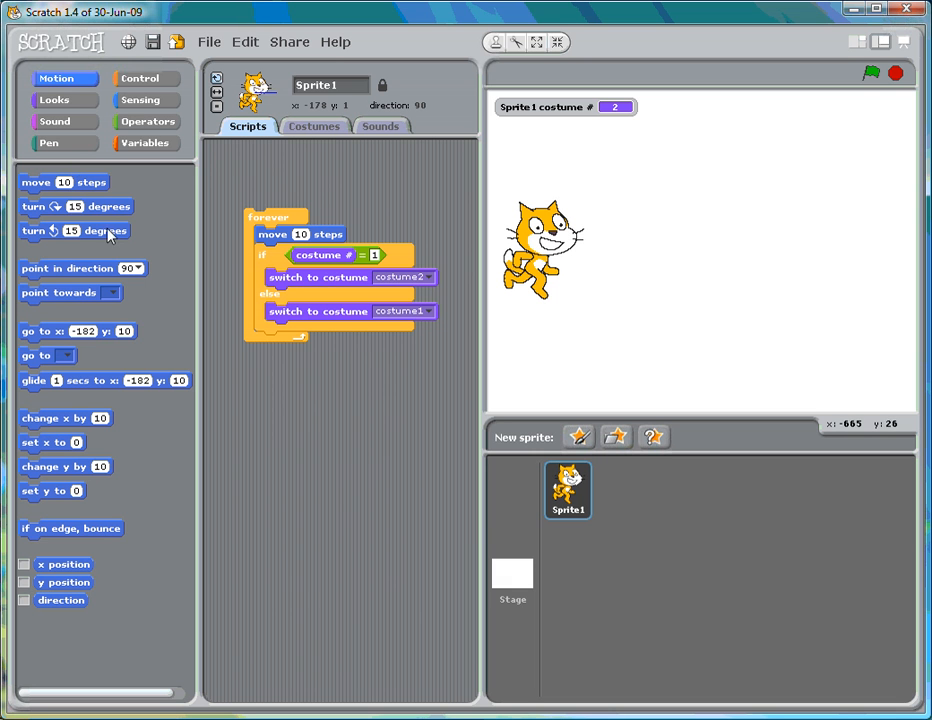
- Drop a 'touching' sensing block into the forever-if condition and set it to test the stage edge
click(144, 78)
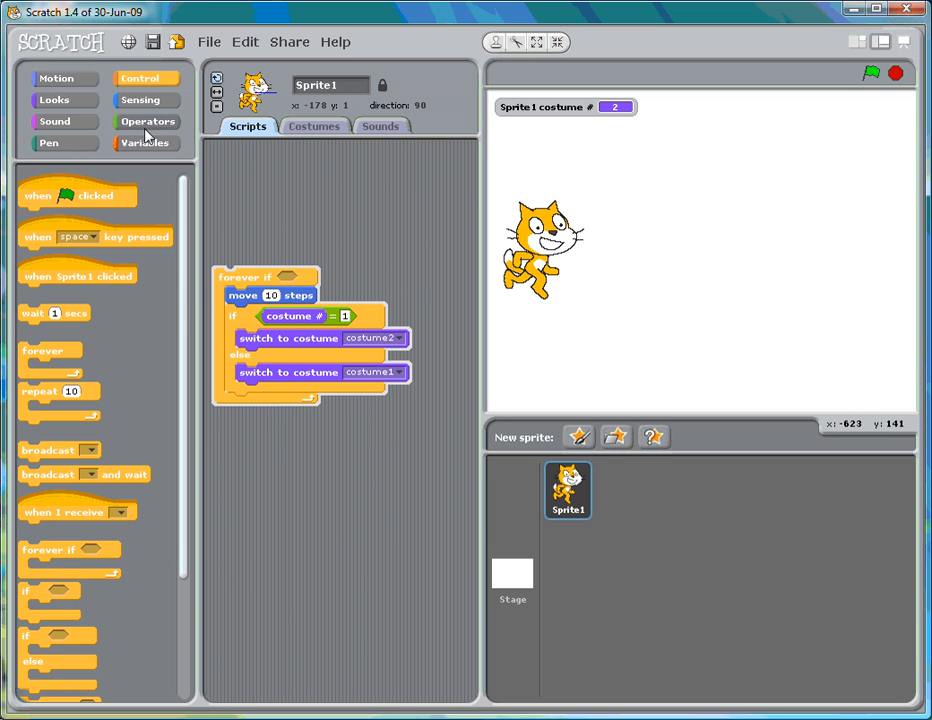
click(148, 122)
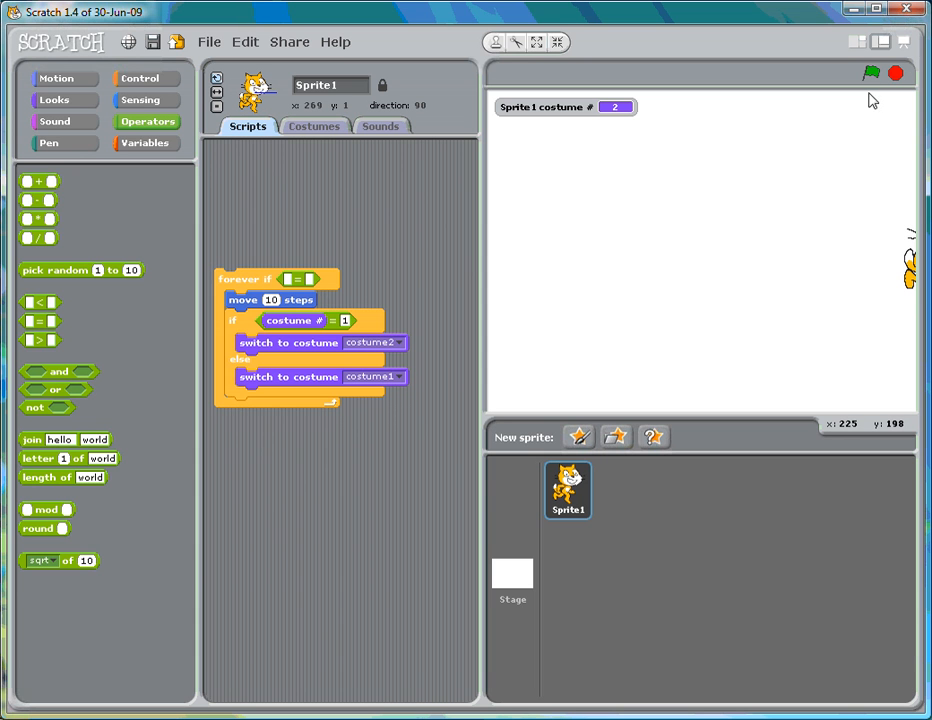
click(146, 100)
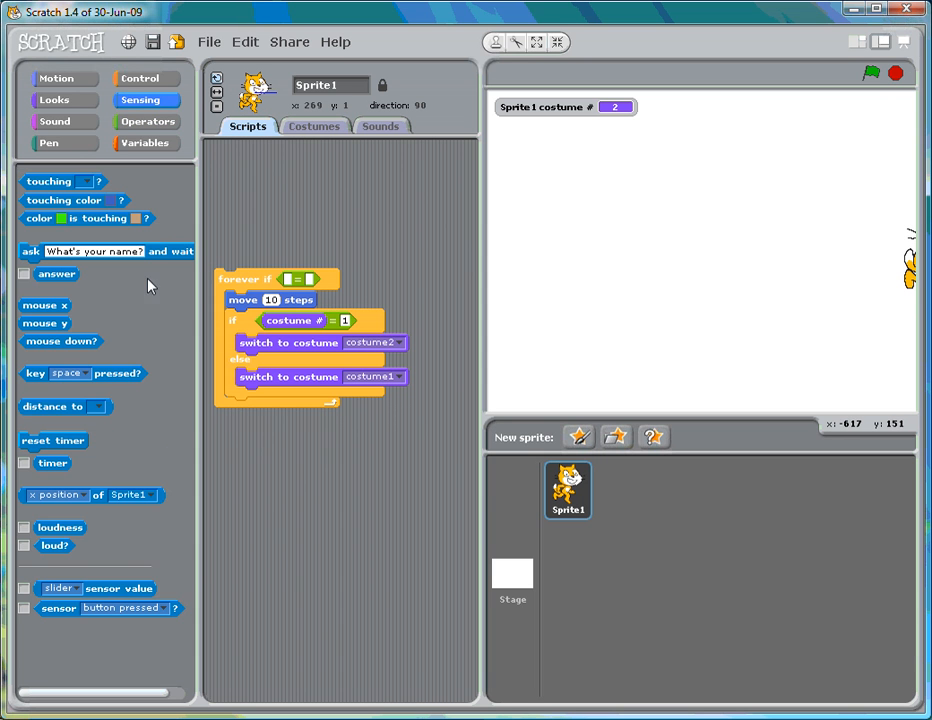
drag(62, 180, 296, 280)
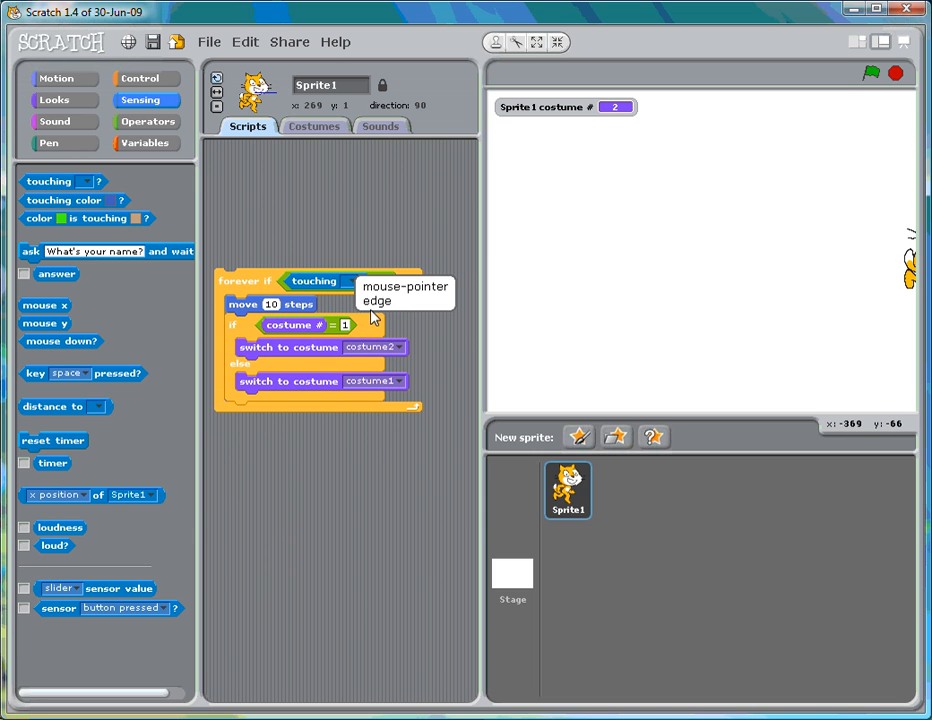
click(376, 300)
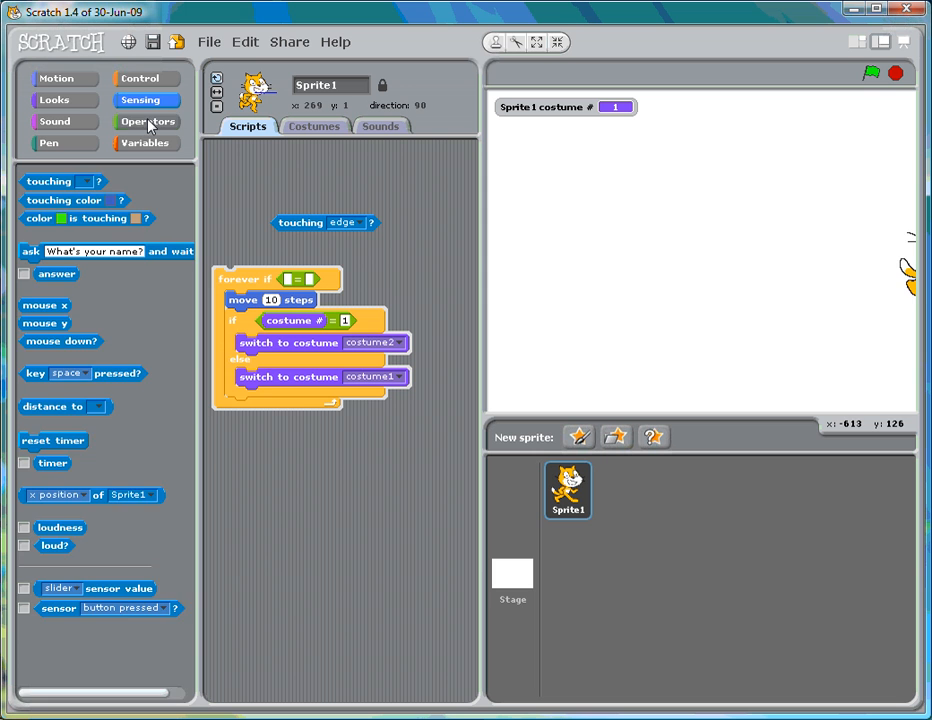
- Reposition the cat back toward the left of the stage
click(148, 122)
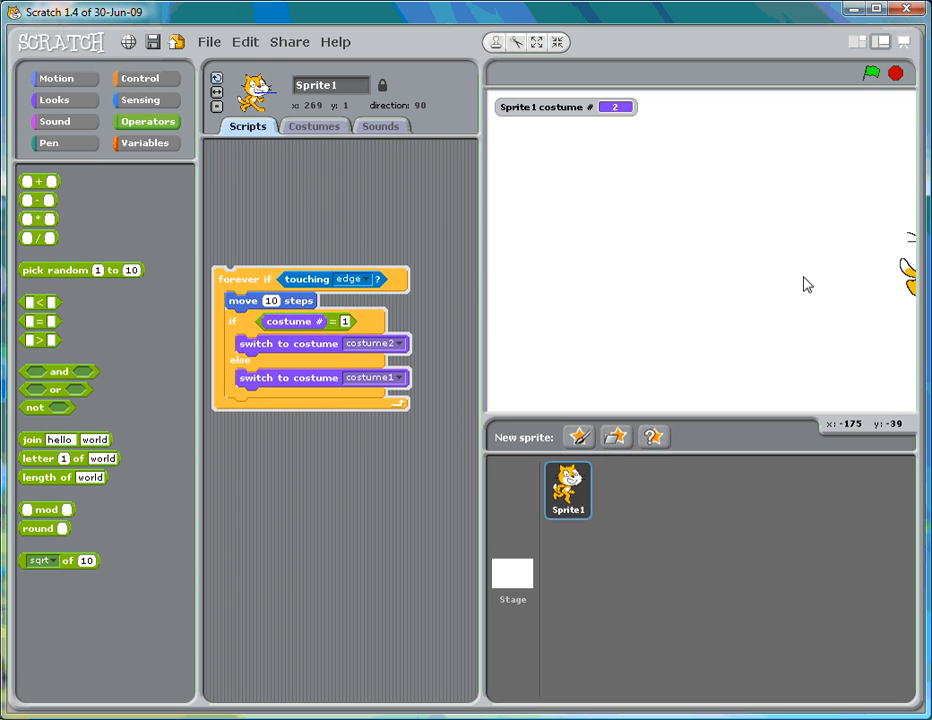
click(868, 72)
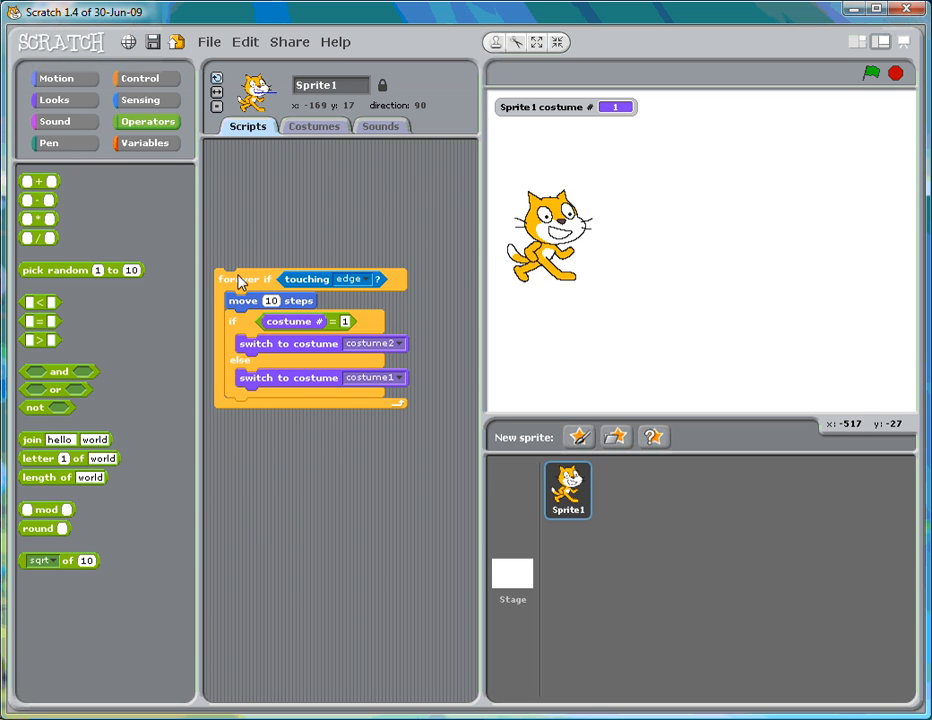
mouse_move(388, 236)
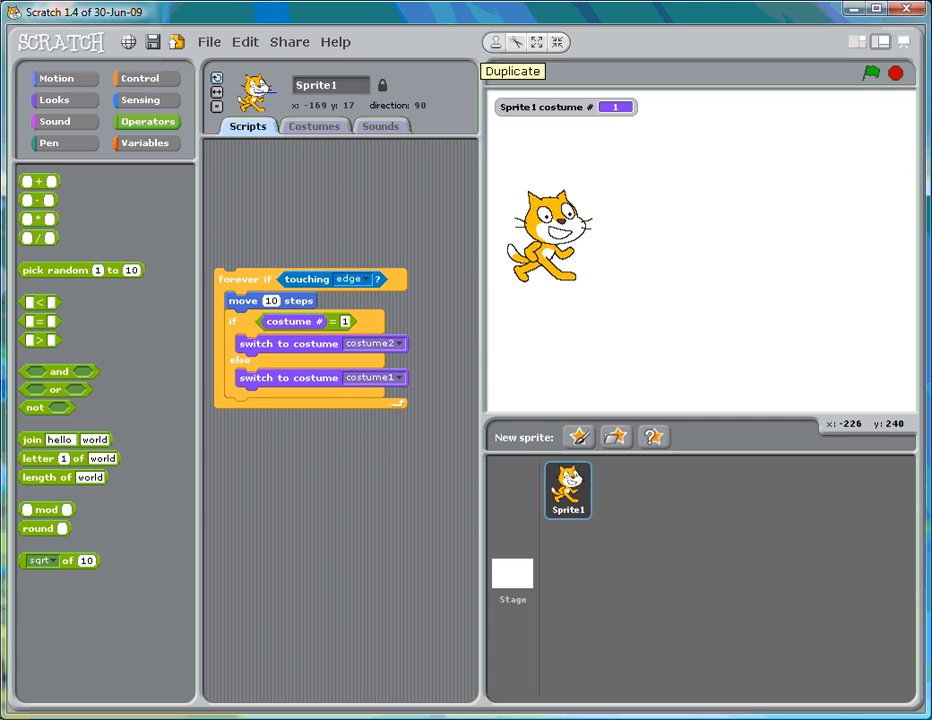
click(140, 100)
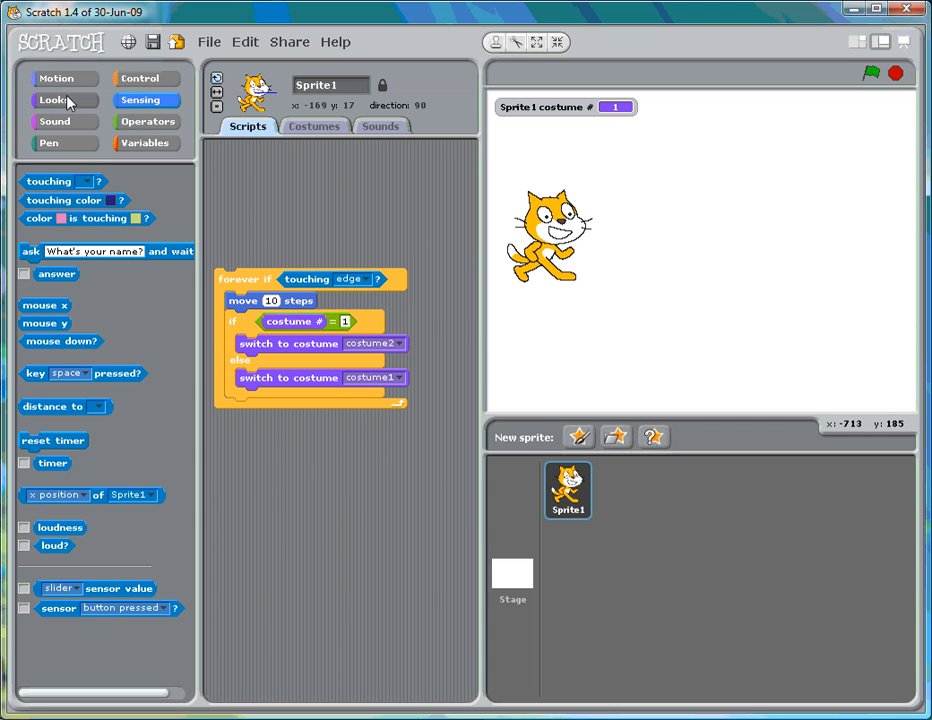
- Add 'say debug 1 for 2 secs' inside the loop, try a 'Debug 2' say block, then drag it away
click(52, 100)
text(debug 1)
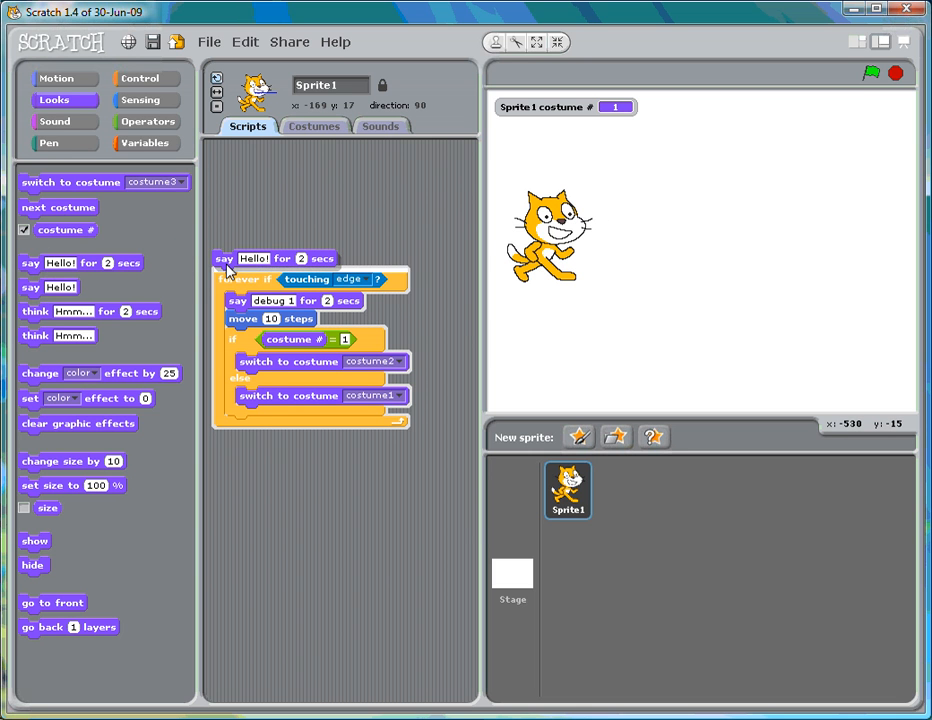
click(252, 260)
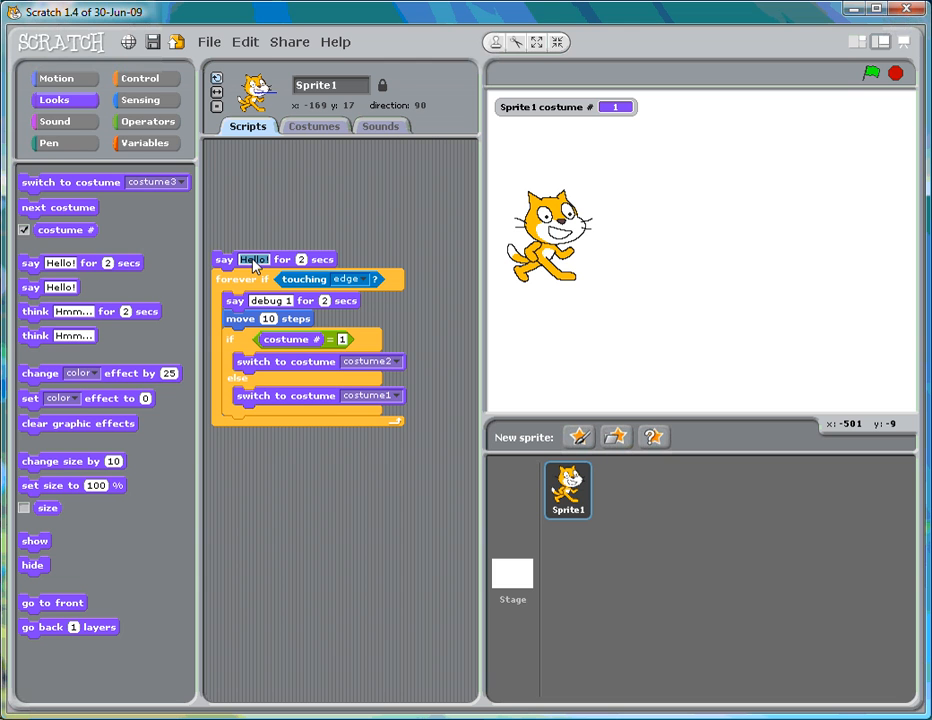
text(De)
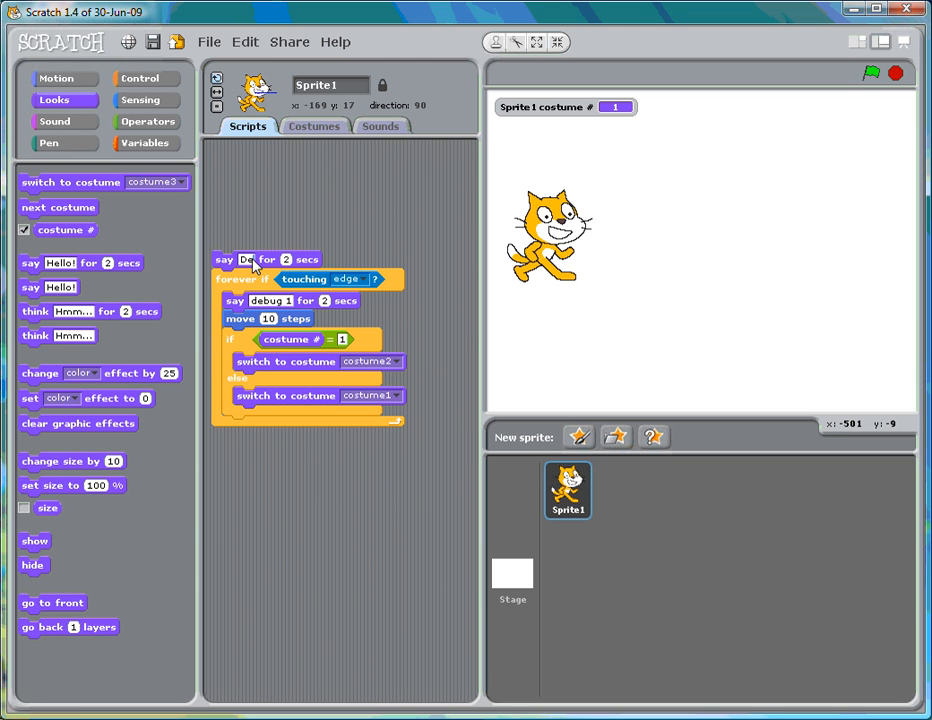
text(Debug 2)
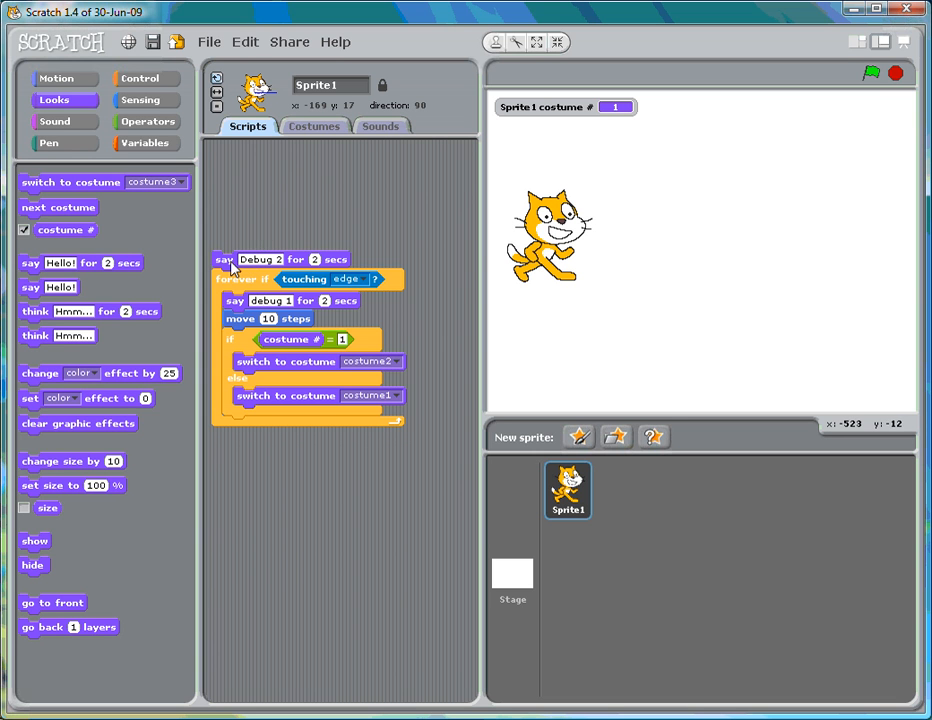
click(222, 260)
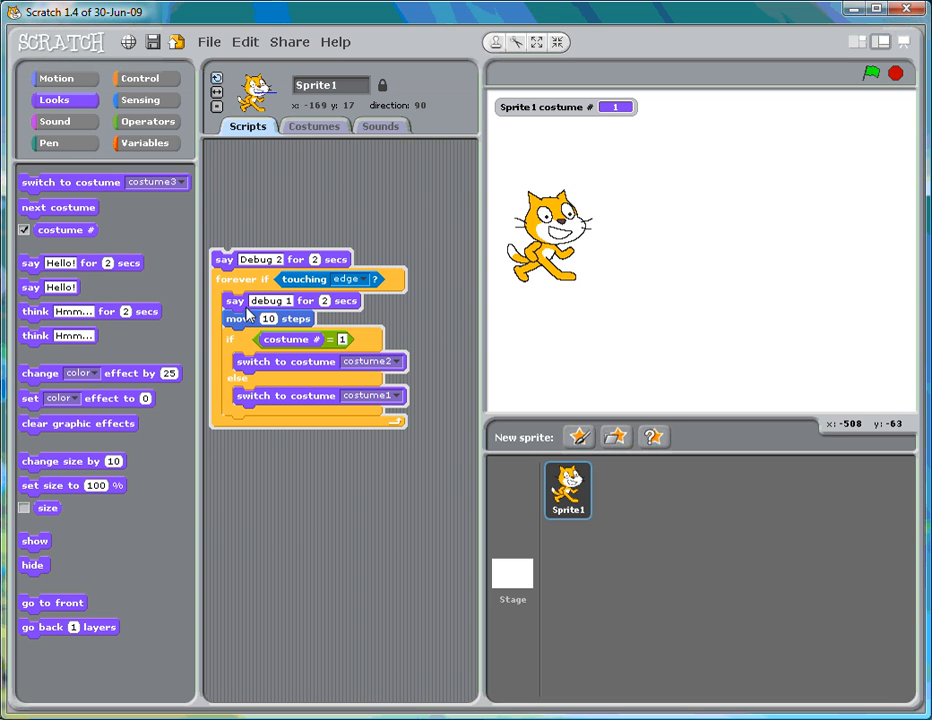
mouse_move(248, 300)
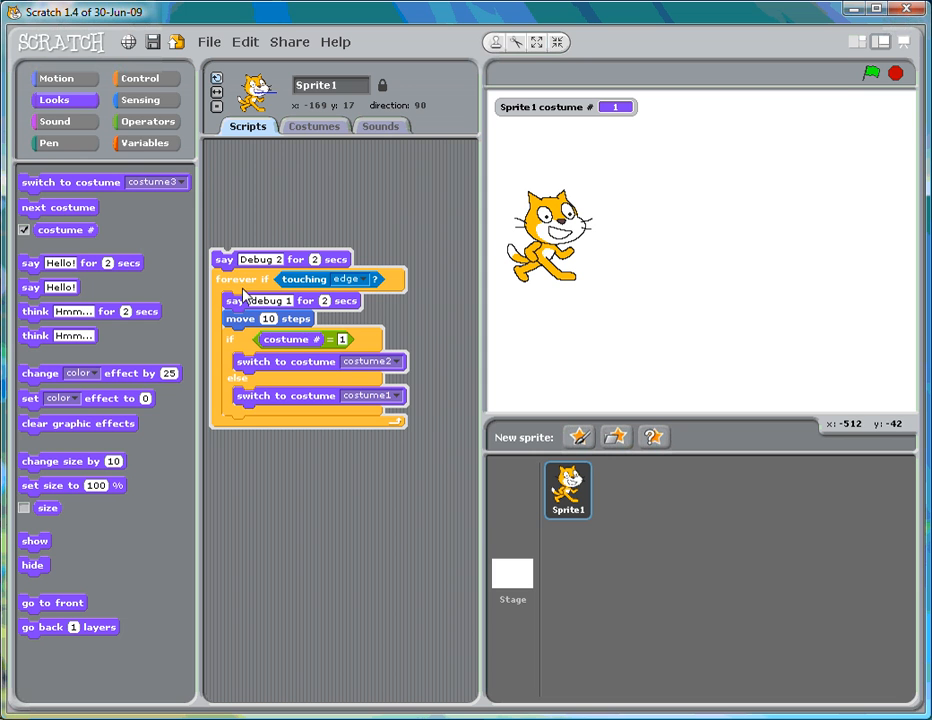
drag(224, 260, 236, 212)
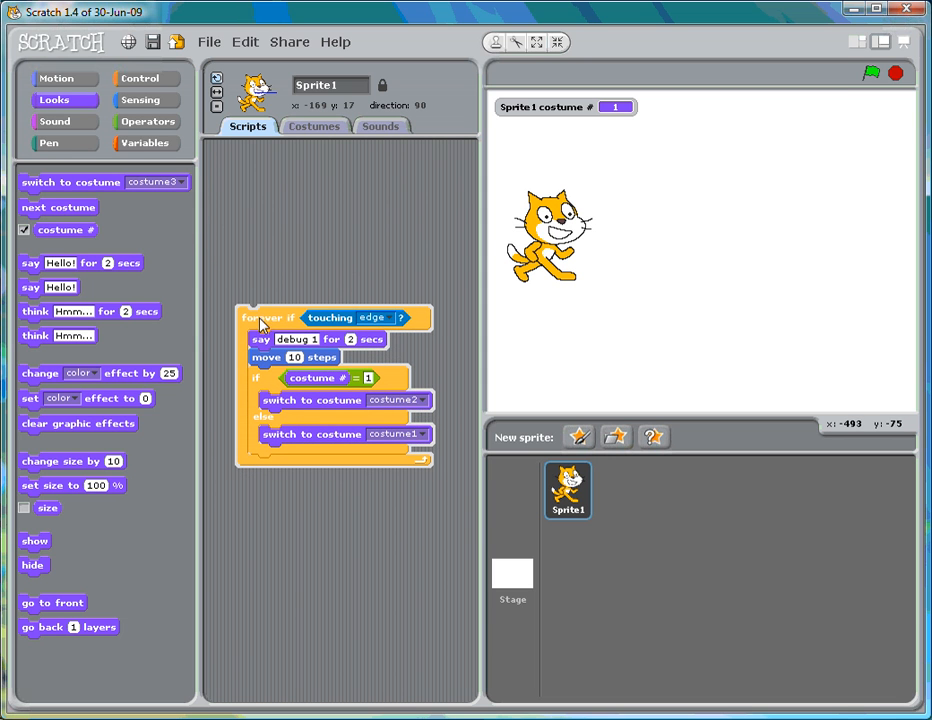
mouse_move(318, 320)
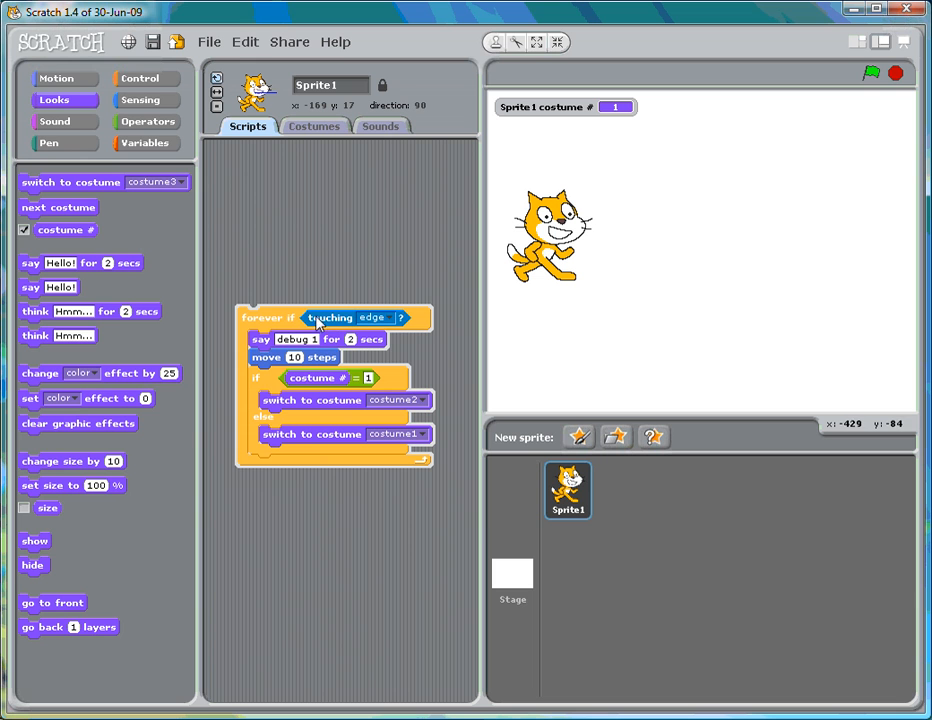
mouse_move(322, 330)
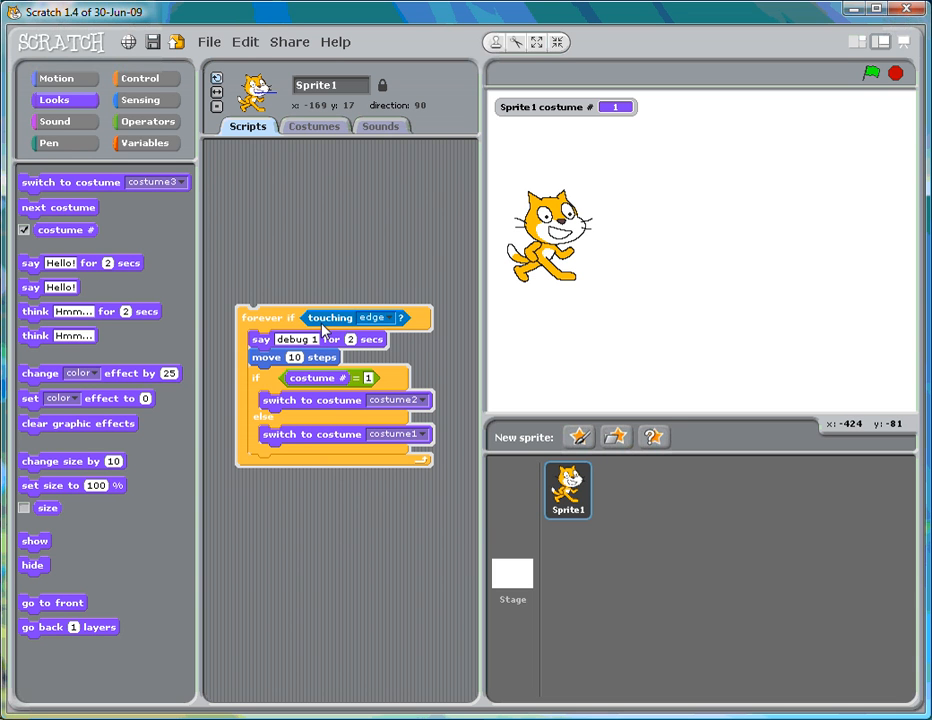
mouse_move(396, 322)
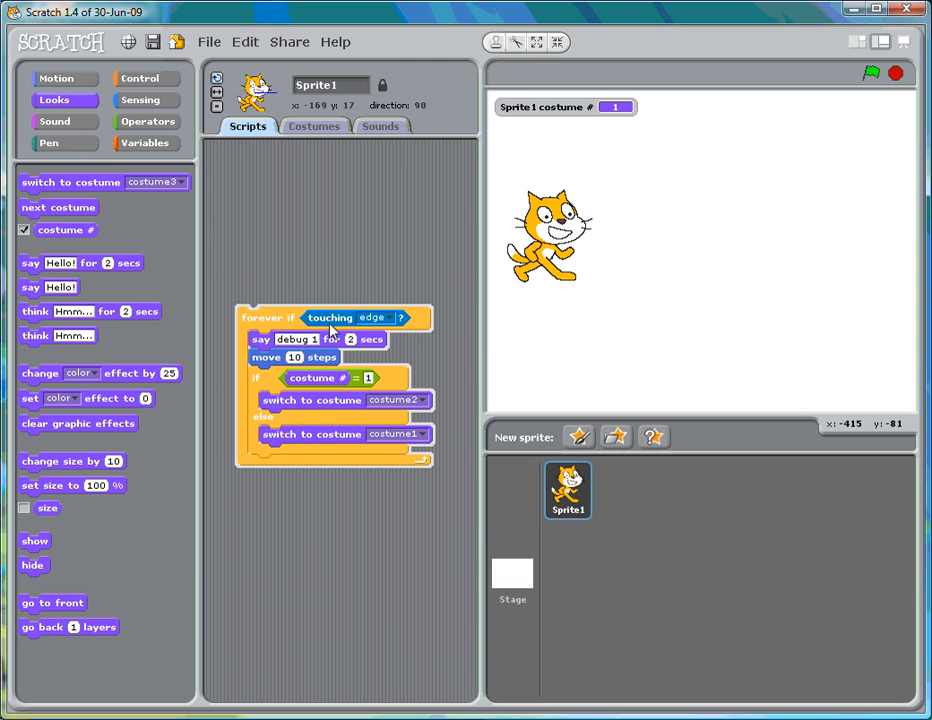
mouse_move(312, 308)
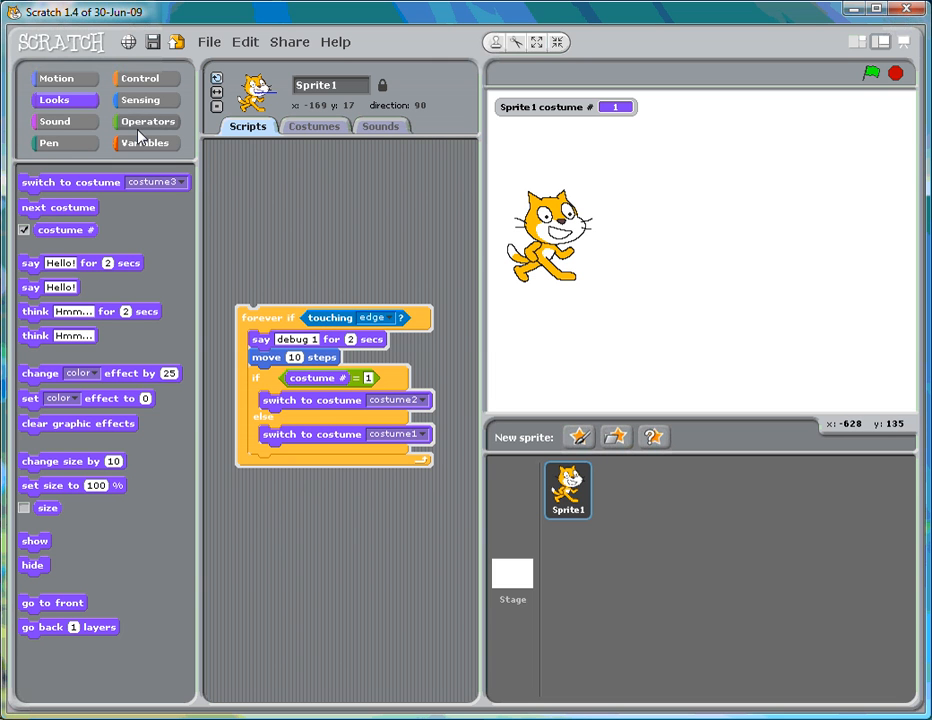
- Wrap 'touching edge?' in a 'not' operator, then run and stop the script
click(148, 122)
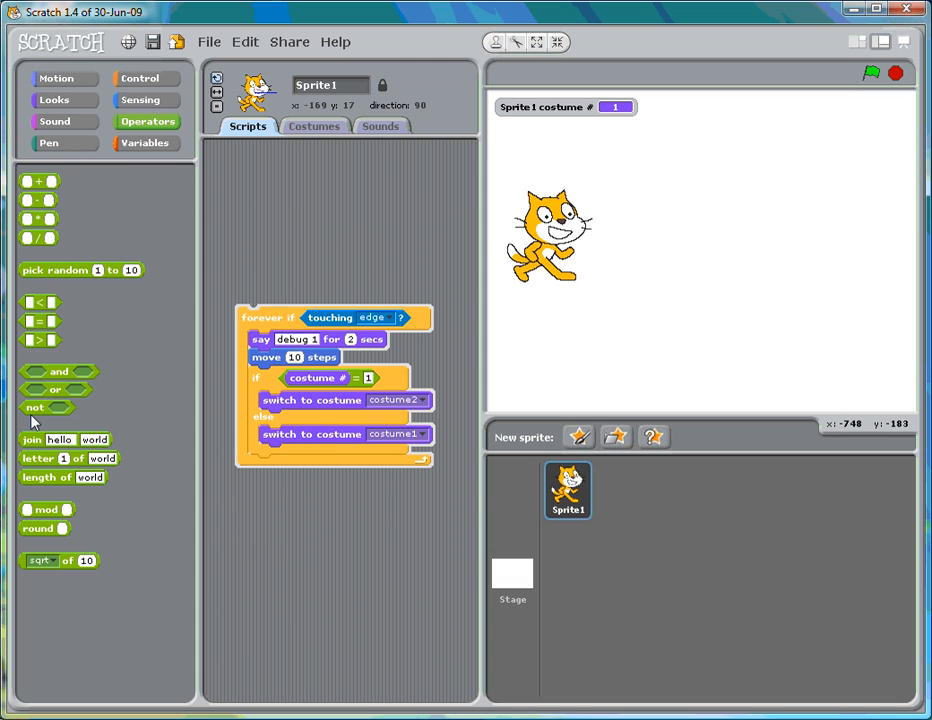
drag(34, 408, 348, 238)
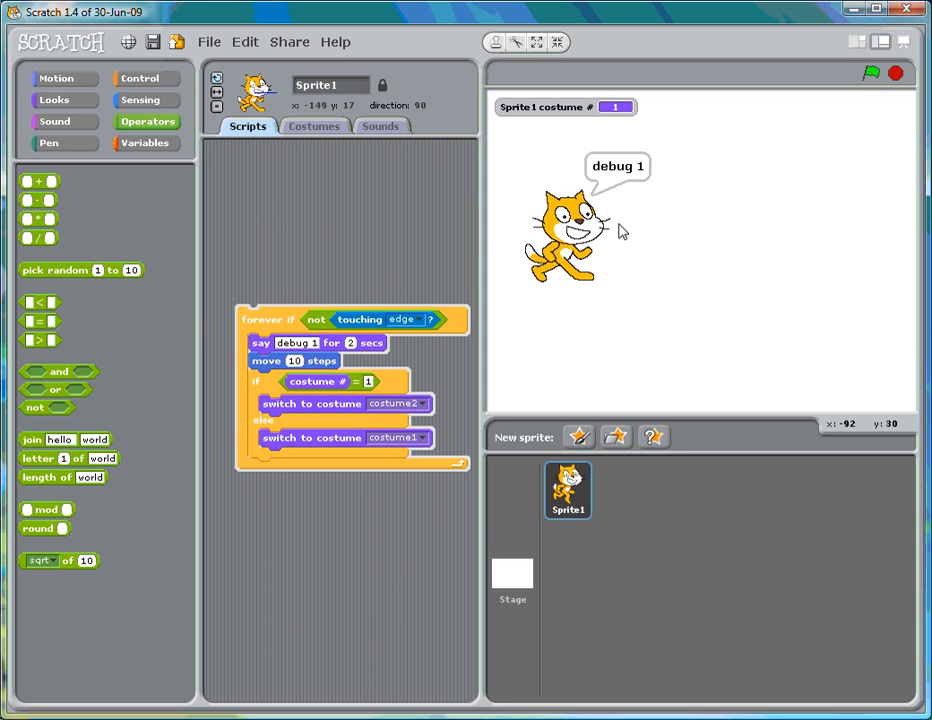
click(872, 72)
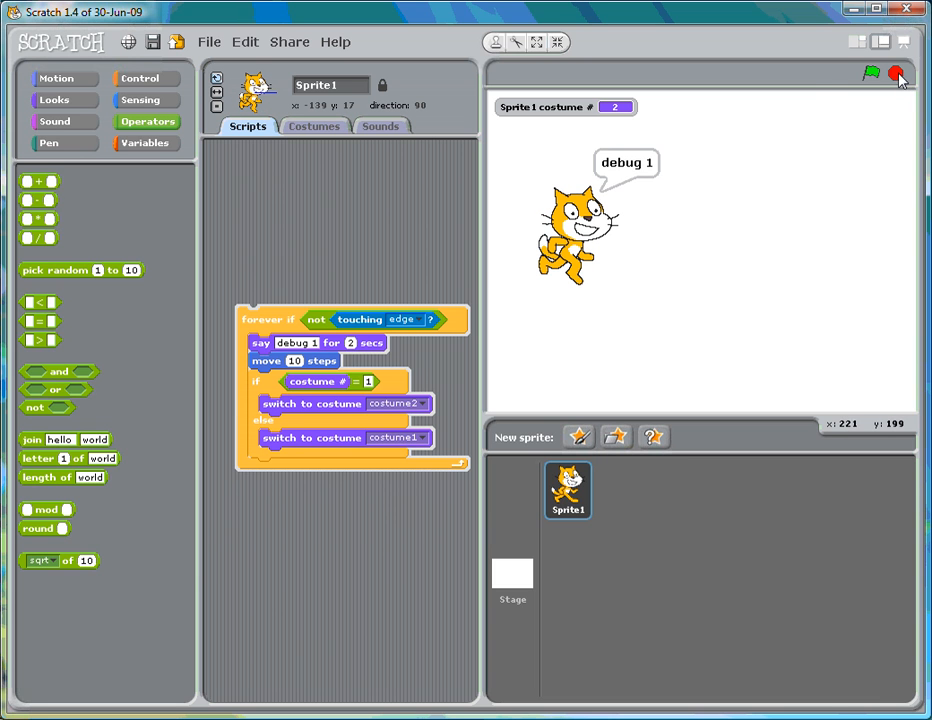
click(896, 72)
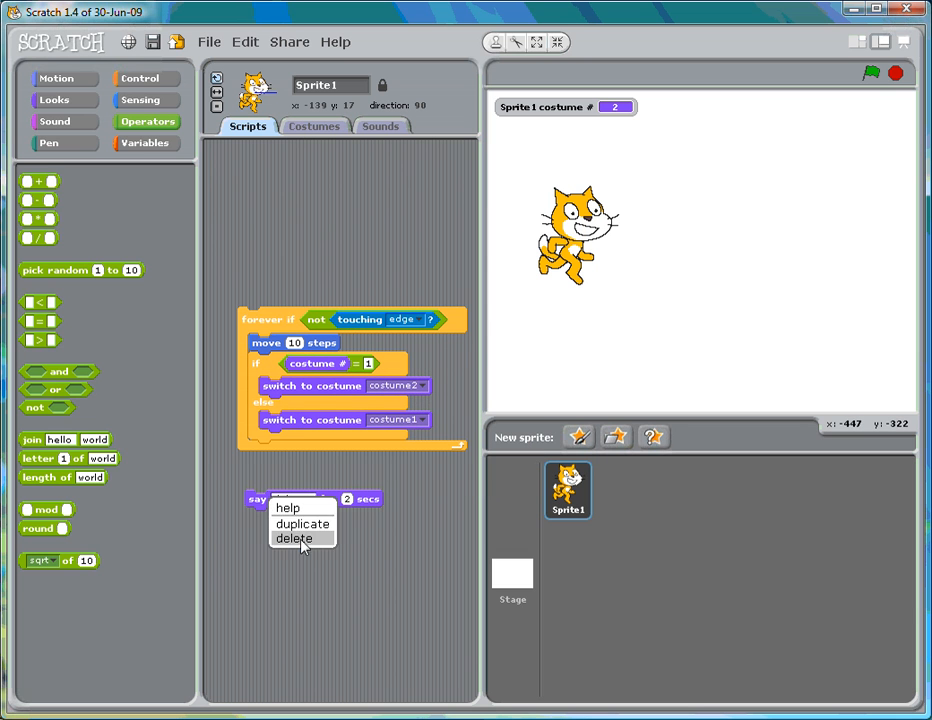
- Delete the 'say debug 1' block and bring up the File menu for saving
click(294, 538)
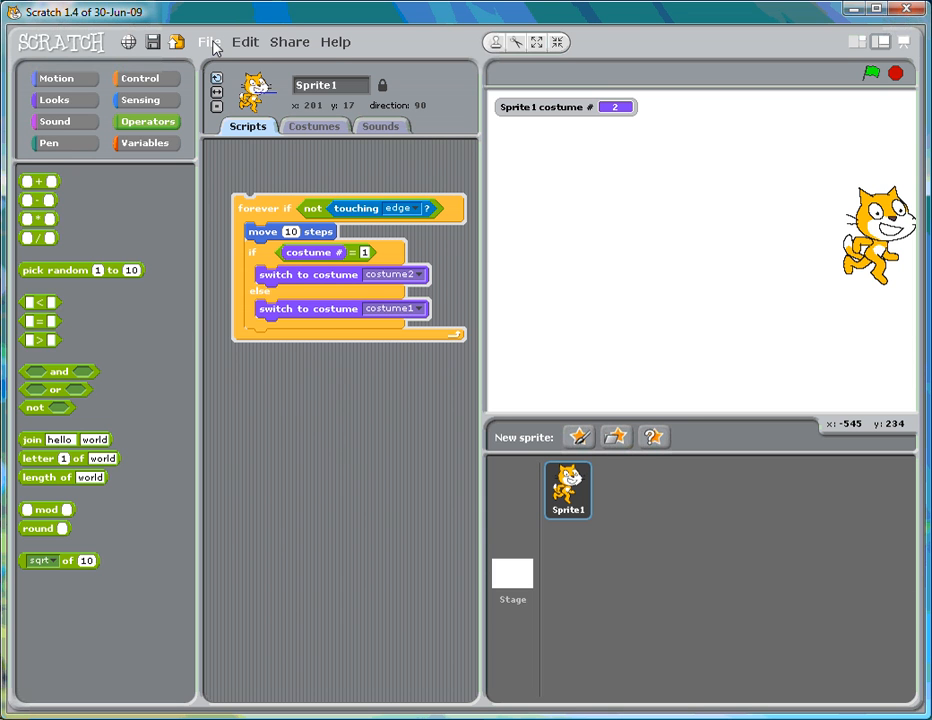
click(208, 40)
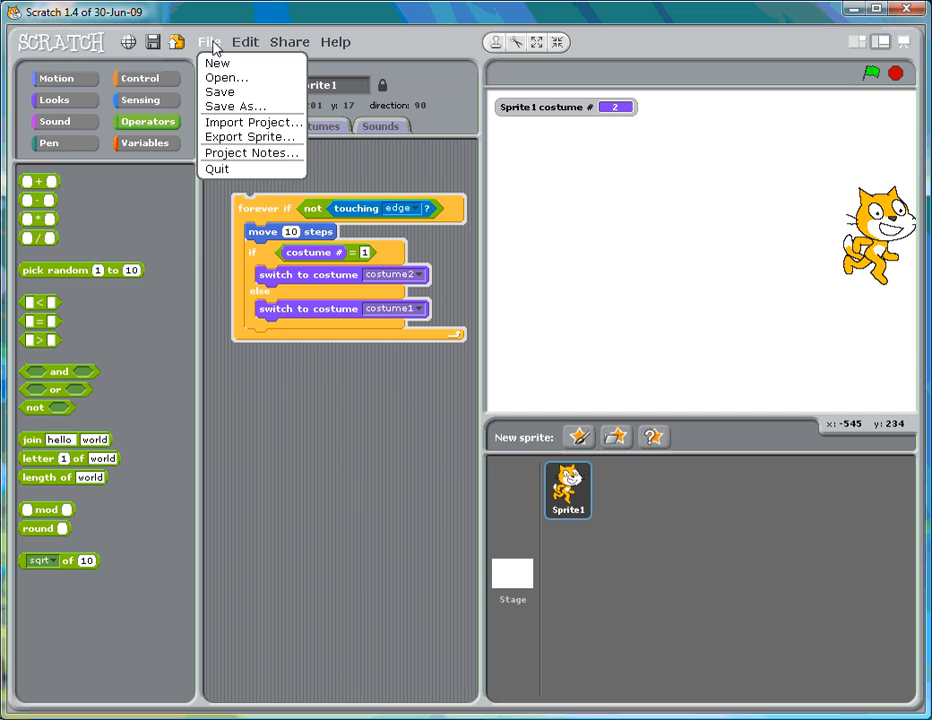